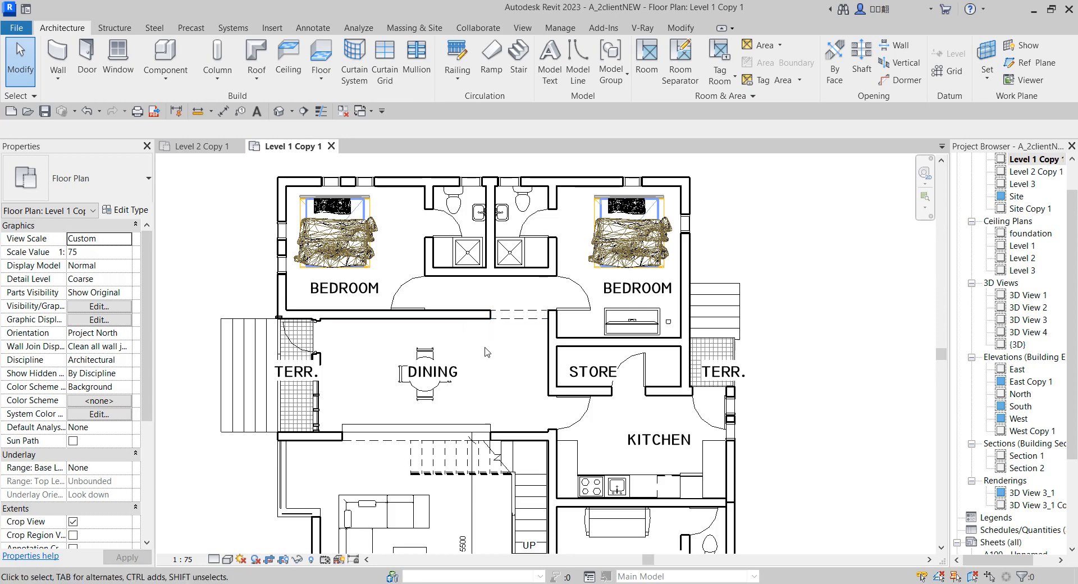
Open Visibility/Graphic Overrides for Level 1 Copy 1 and scroll Model Categories down to Walls.
click(431, 372)
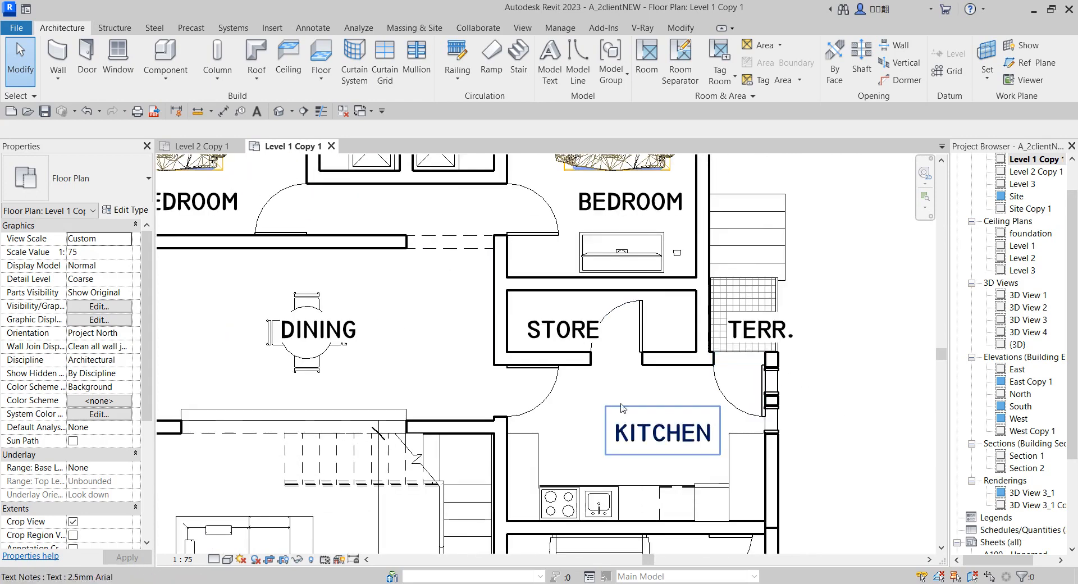
click(582, 433)
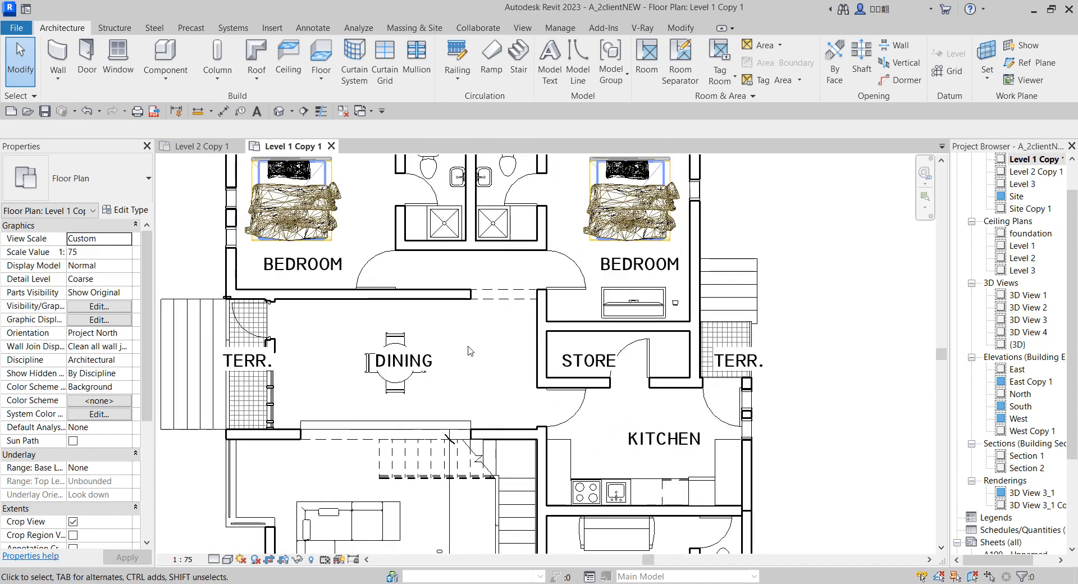
click(398, 362)
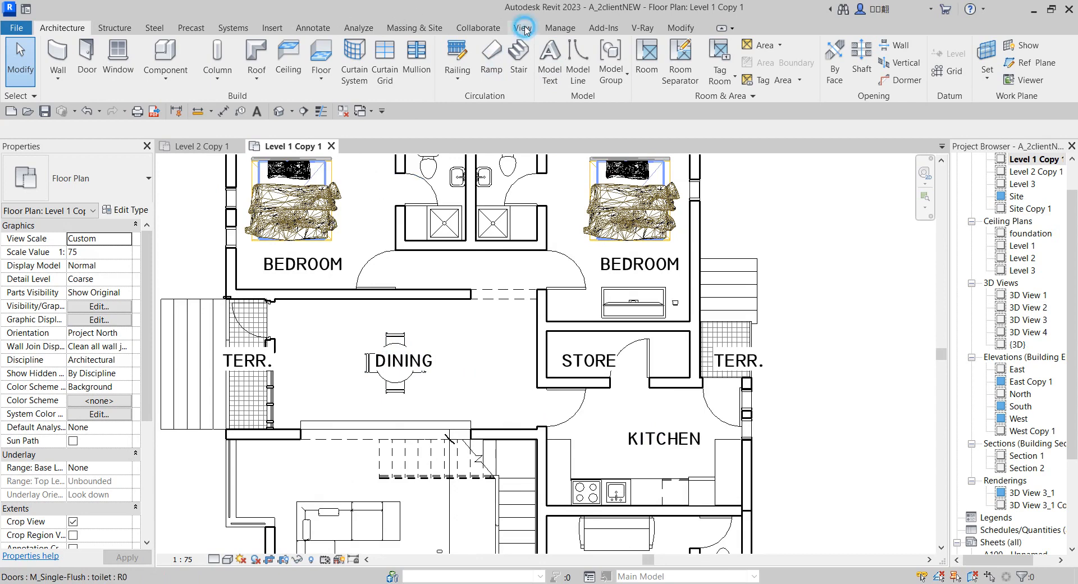
click(523, 27)
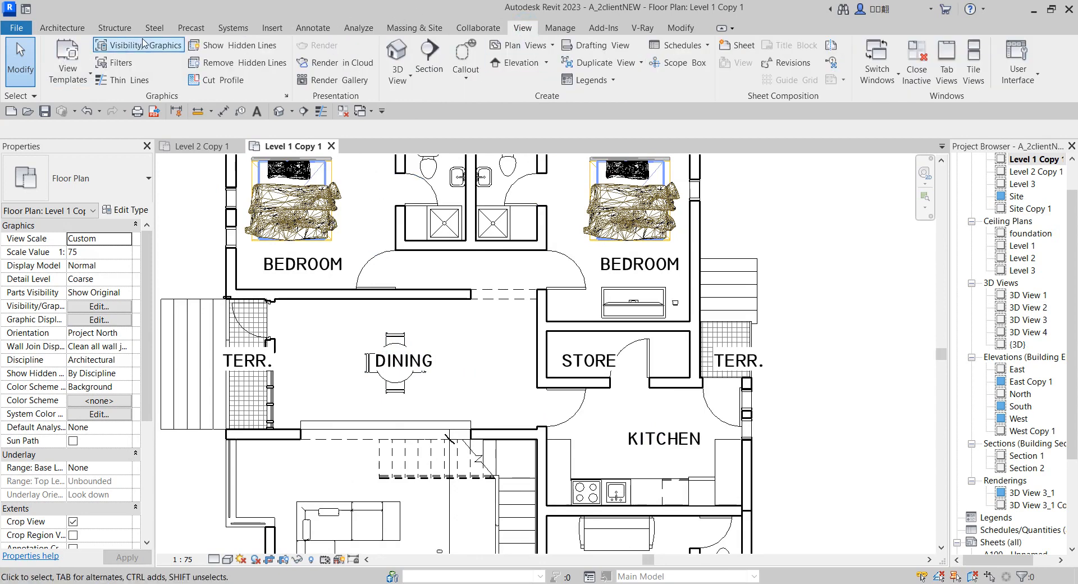
mouse_move(942, 460)
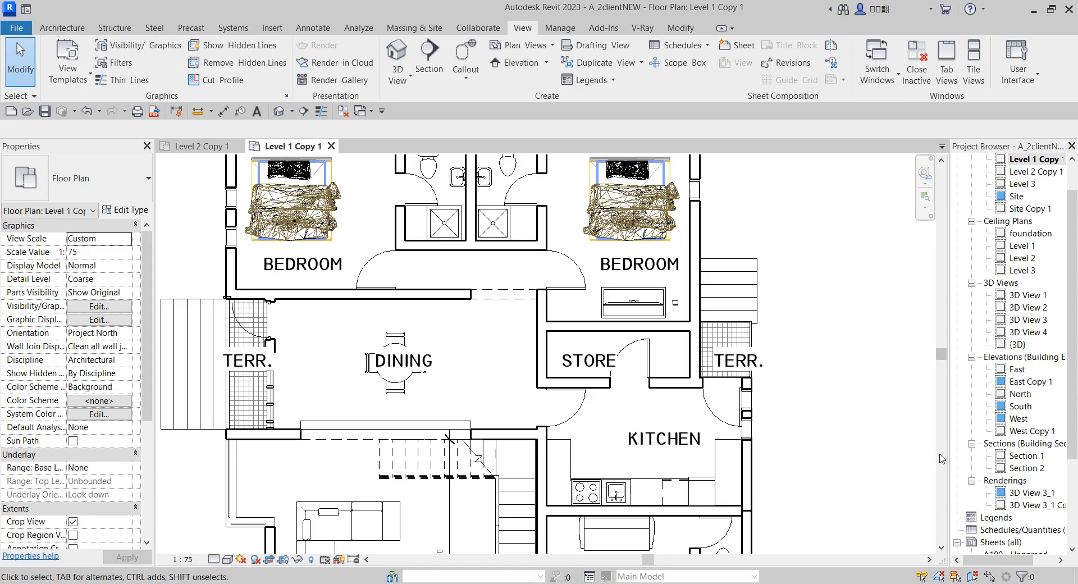
mouse_move(406, 323)
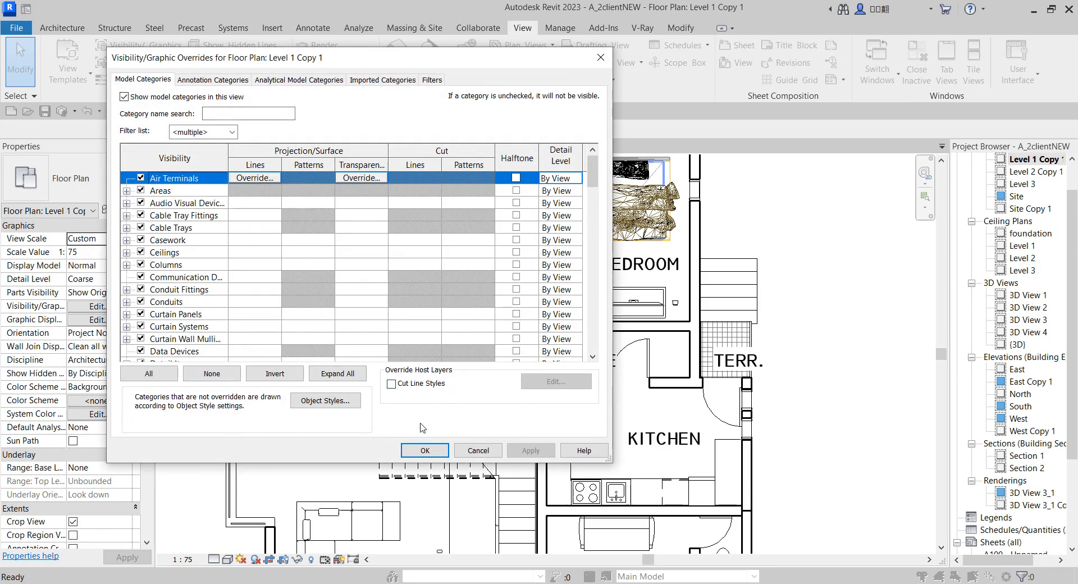
mouse_move(245, 75)
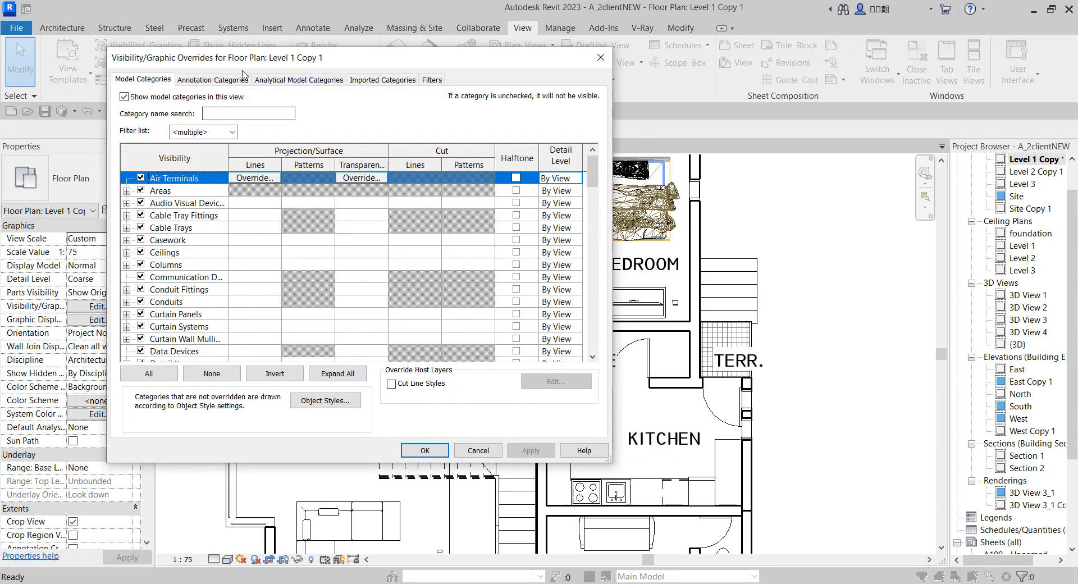
mouse_move(953, 247)
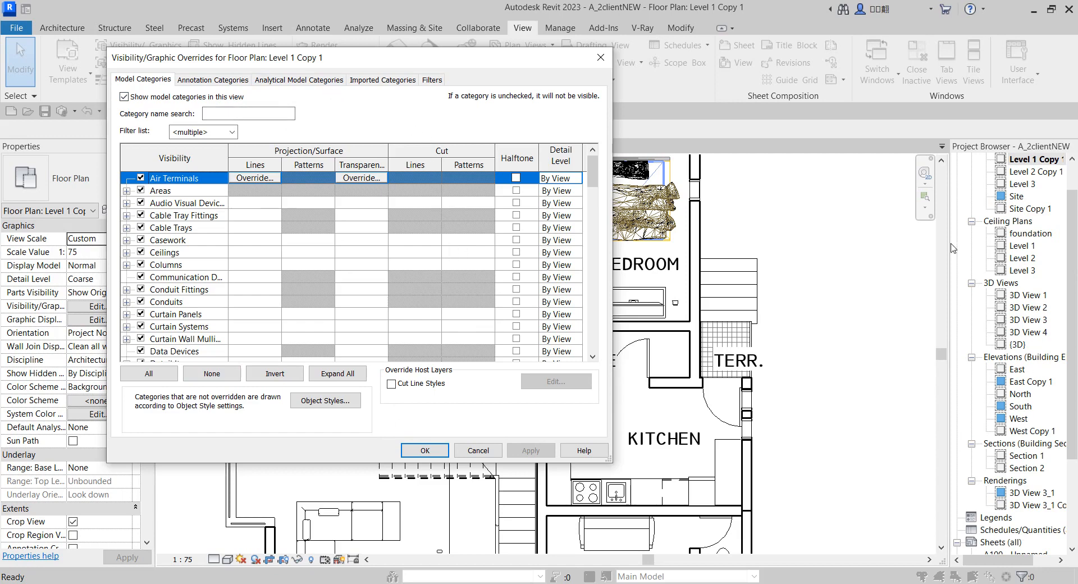
mouse_move(754, 413)
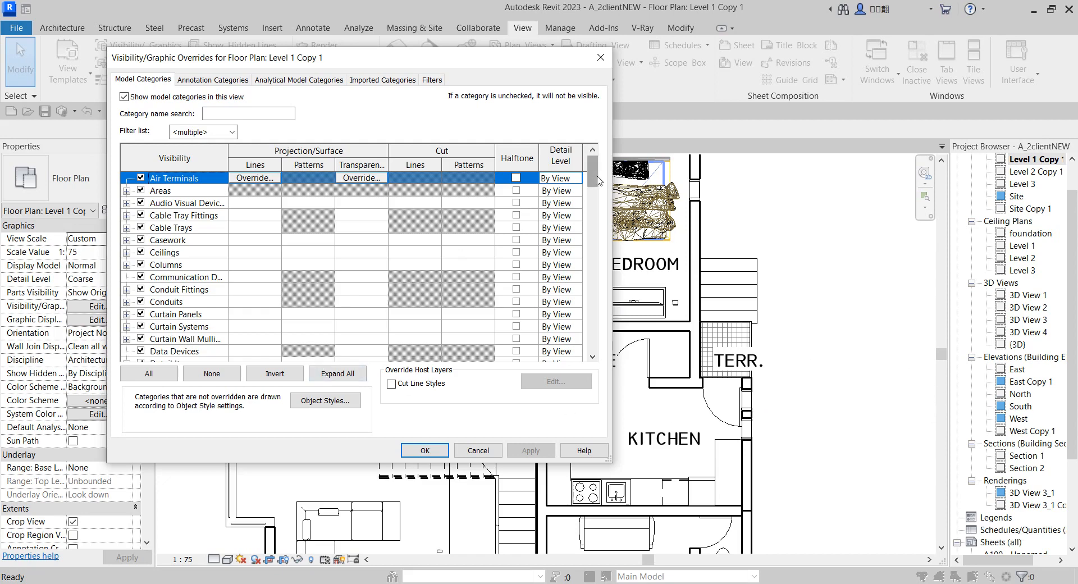
scroll(down, 3)
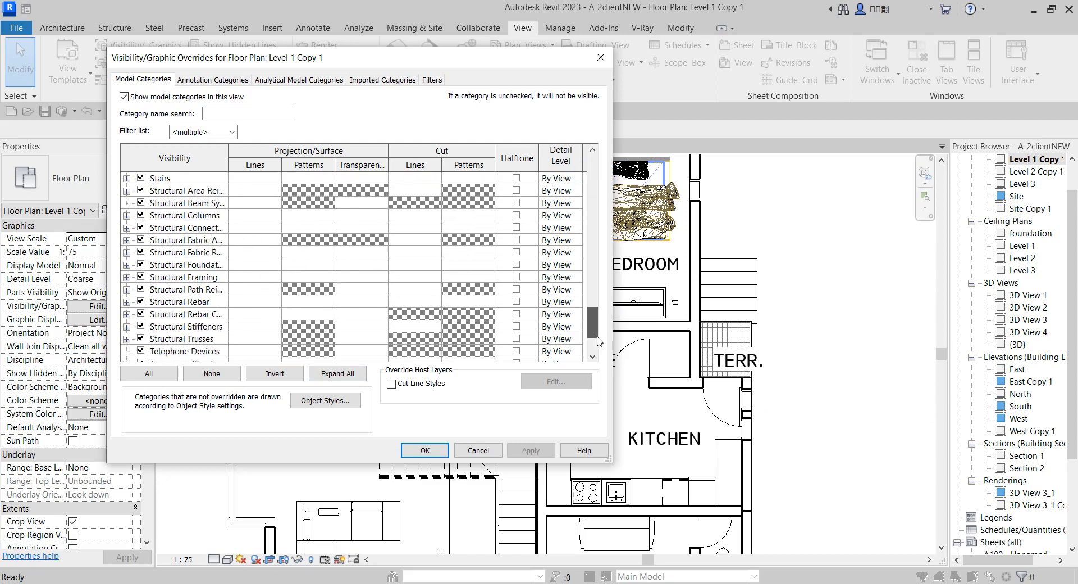
scroll(down, 3)
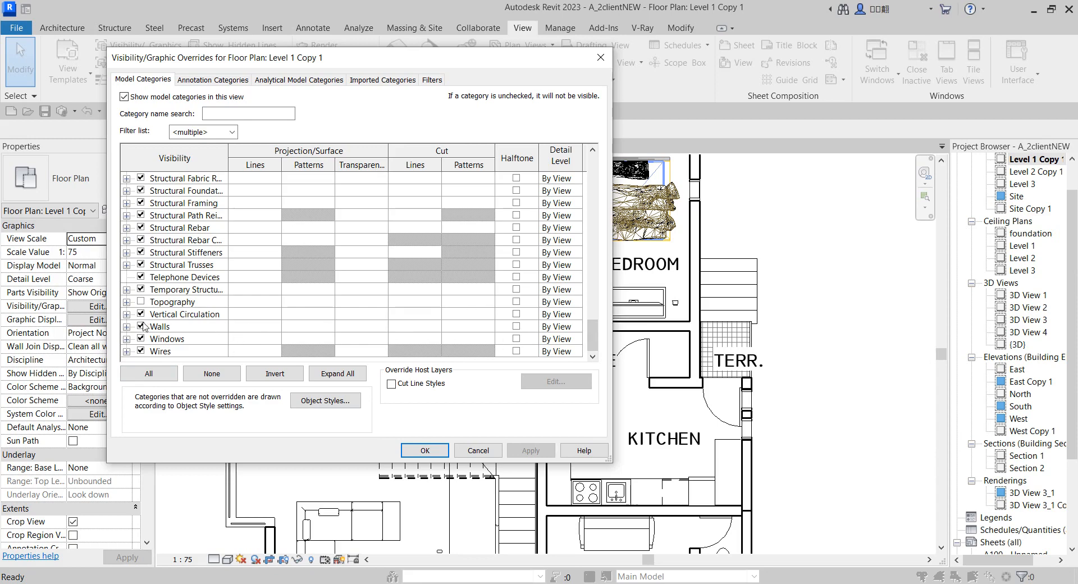
mouse_move(476, 333)
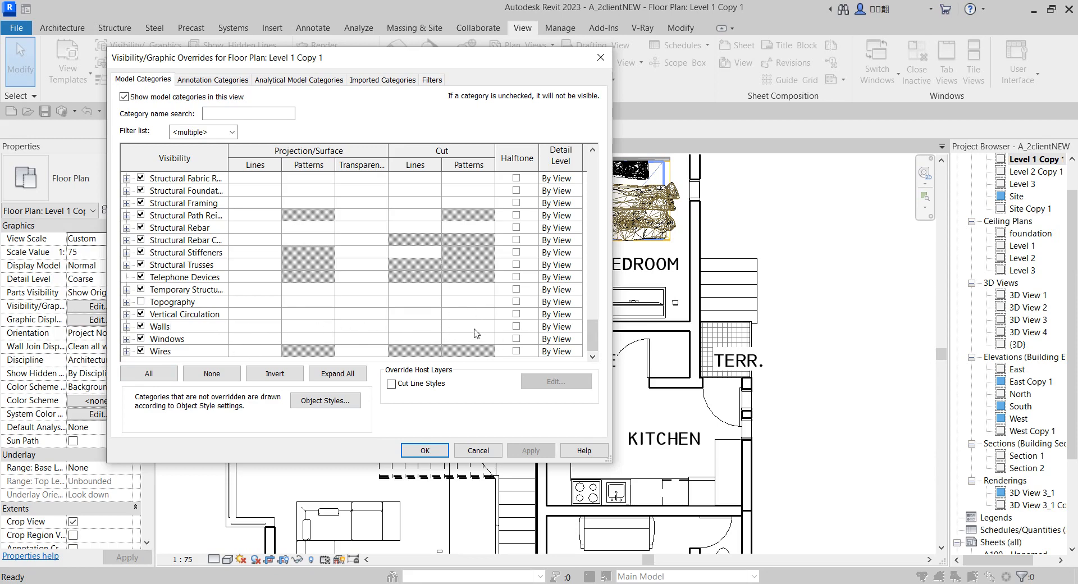
Override the Walls cut lines with line weight 6 and apply it to the plan.
click(172, 326)
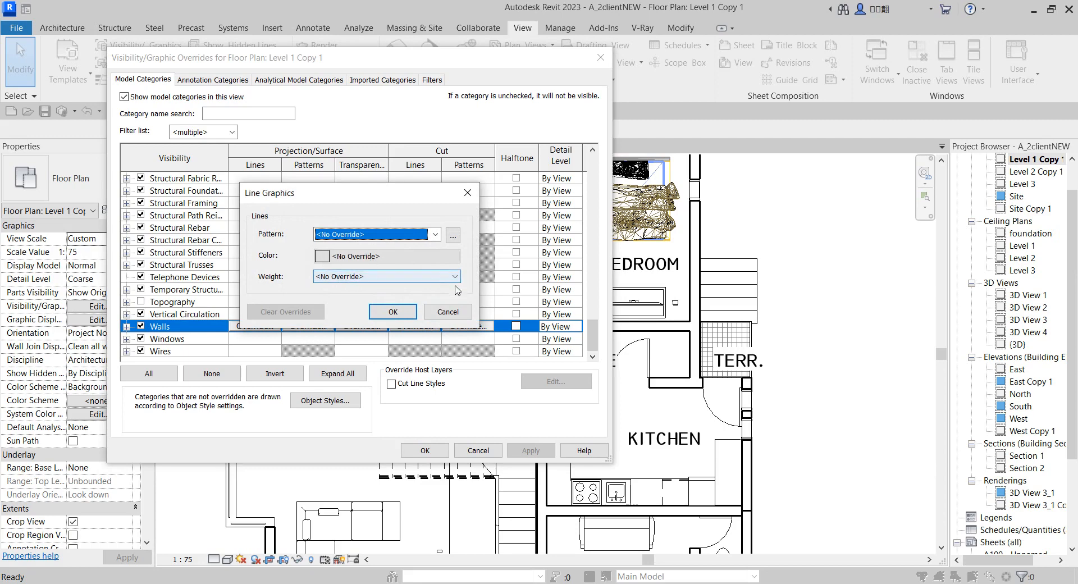
click(453, 276)
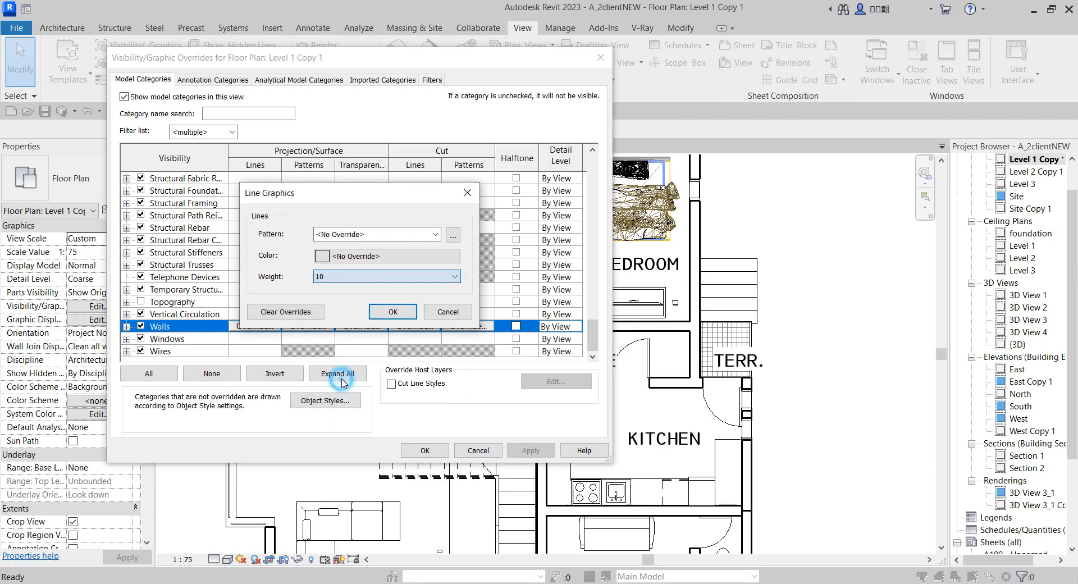
click(392, 311)
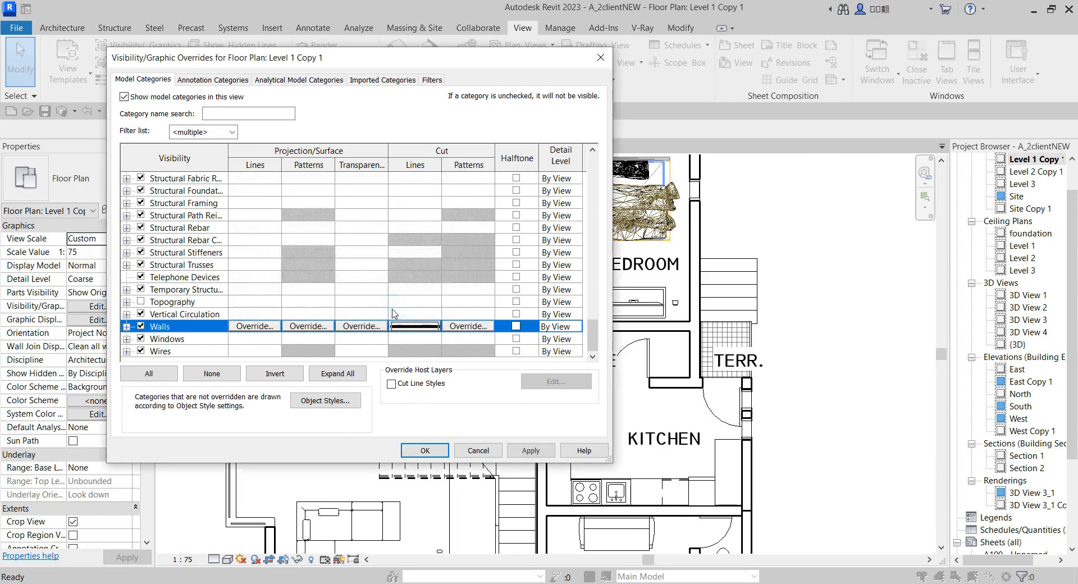
click(529, 450)
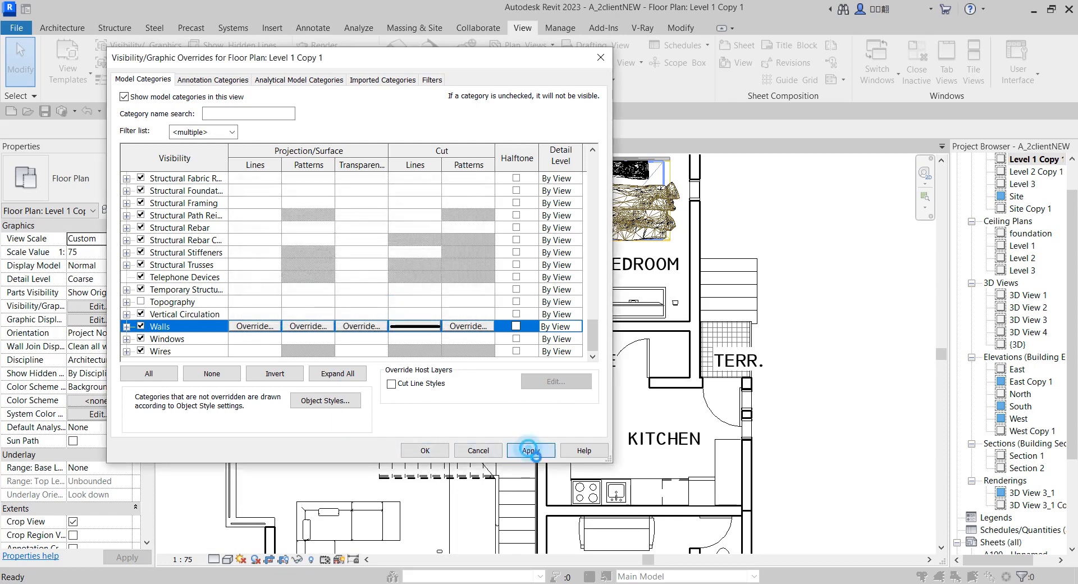
click(531, 451)
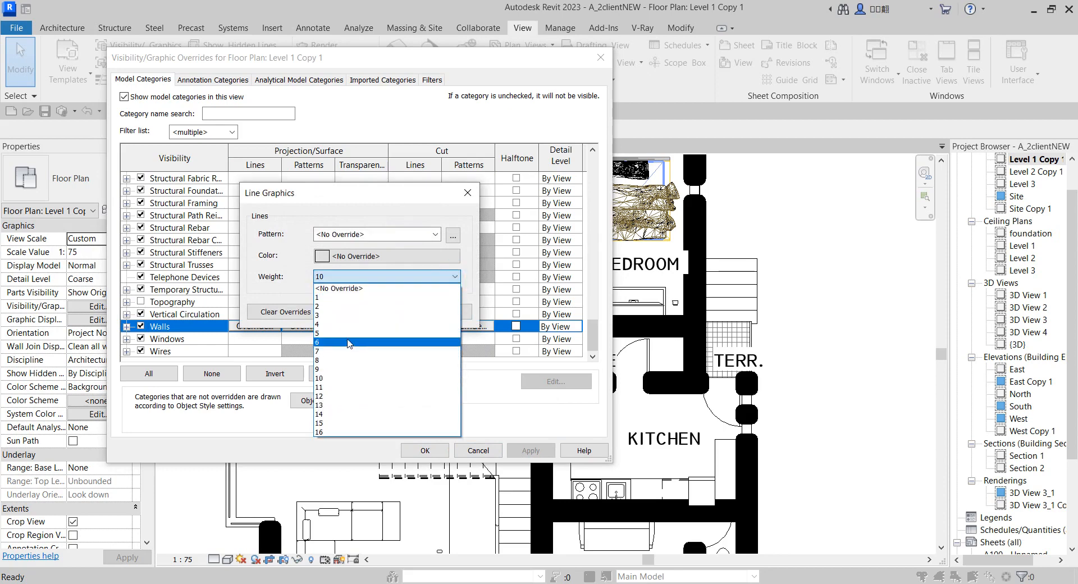
click(318, 350)
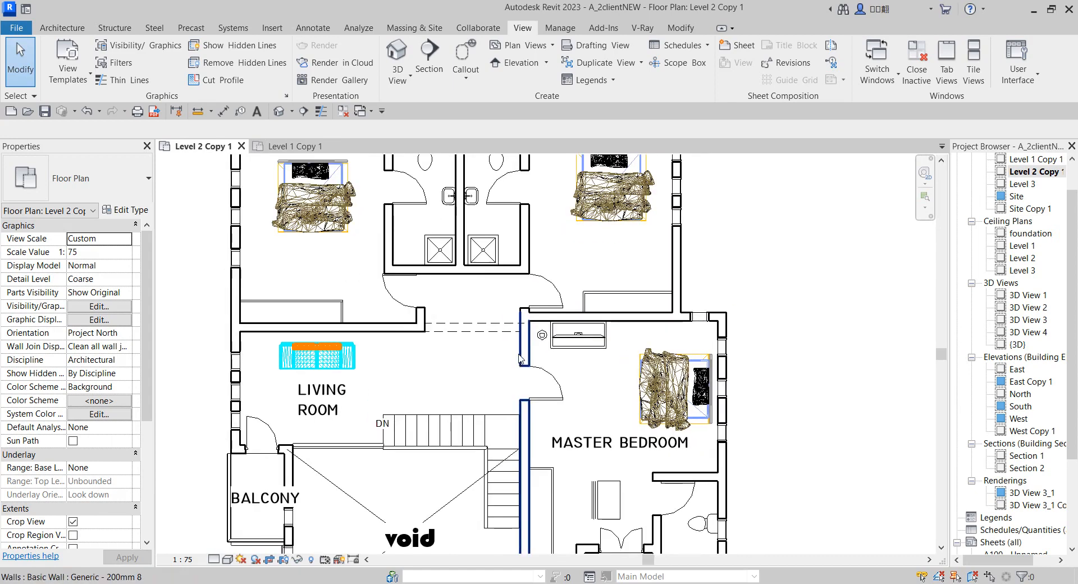
Select a wall in Level 2 Copy 1, toggle Thin Lines, and pick the Level 2 Copy 1 view.
click(320, 110)
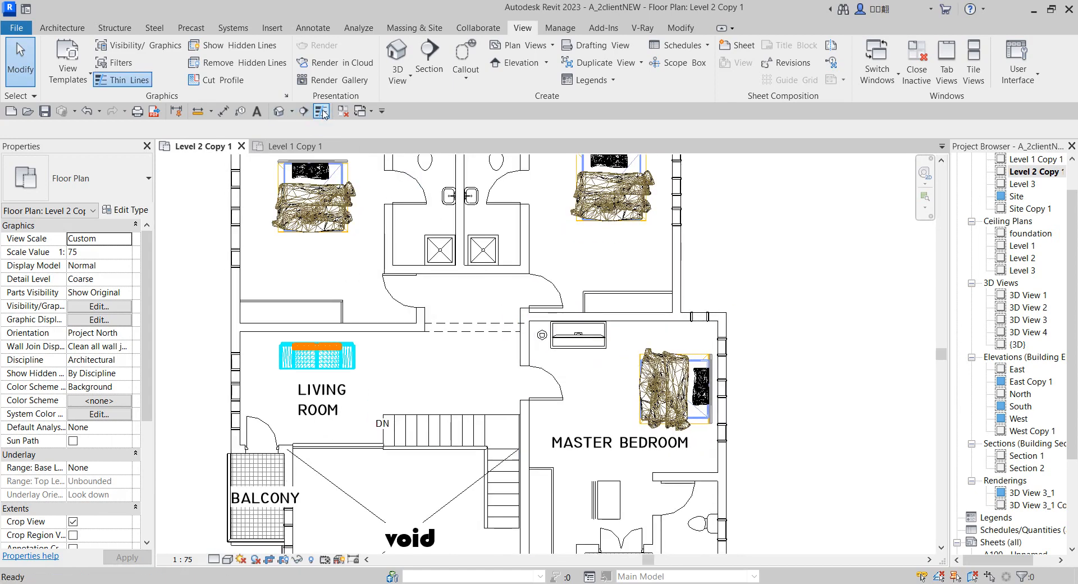
click(577, 336)
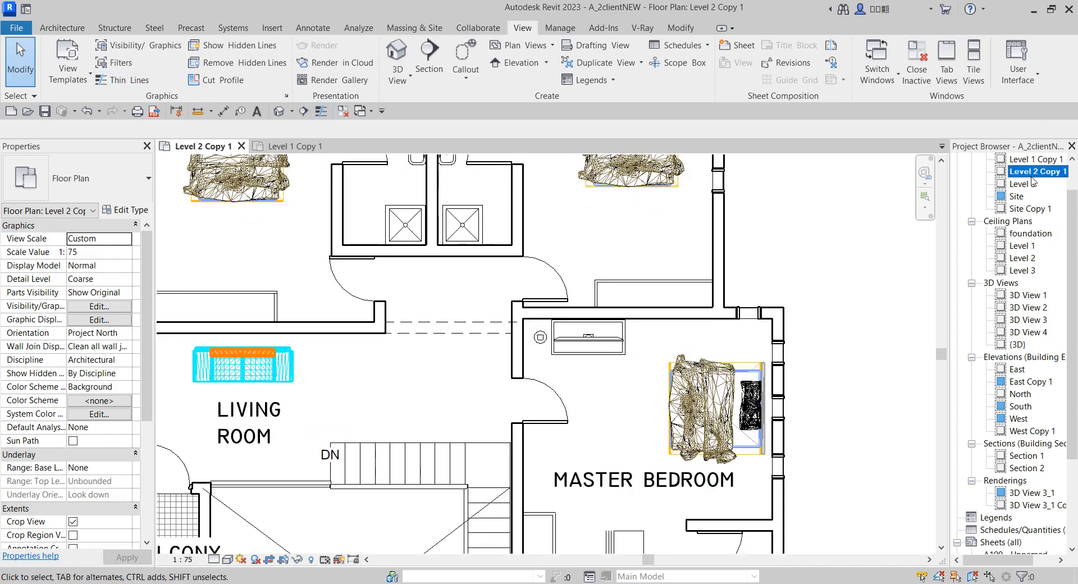
click(289, 146)
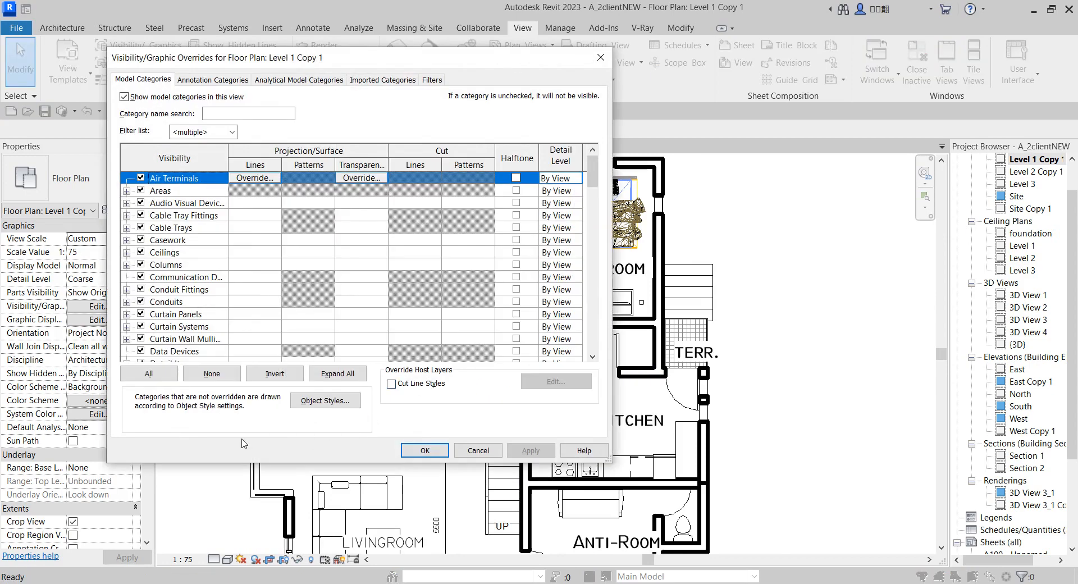
mouse_move(324, 400)
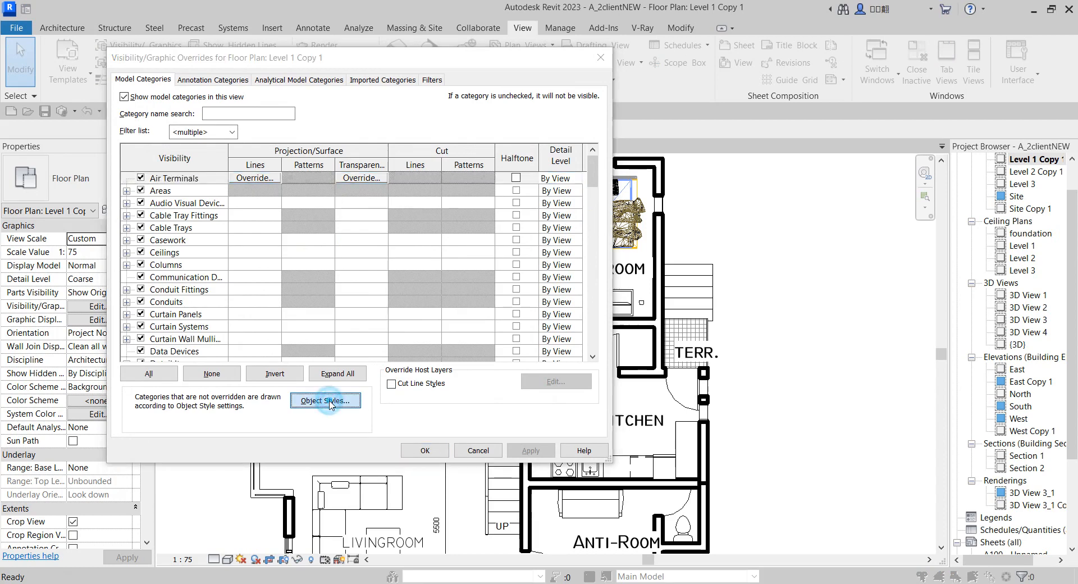
Open Object Styles and scroll to the Walls category's line weights and material.
click(326, 400)
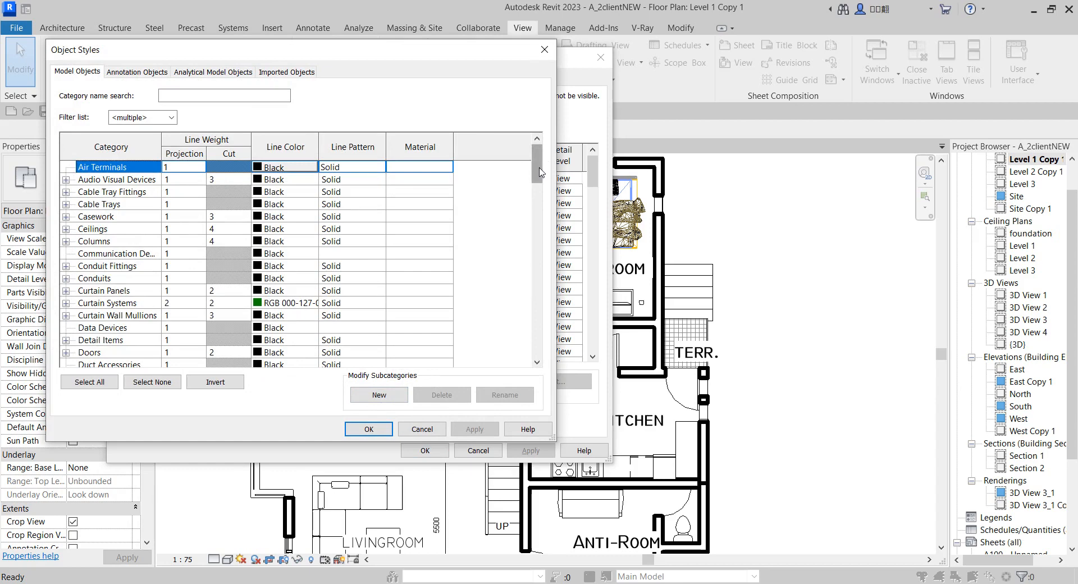
scroll(down, 3)
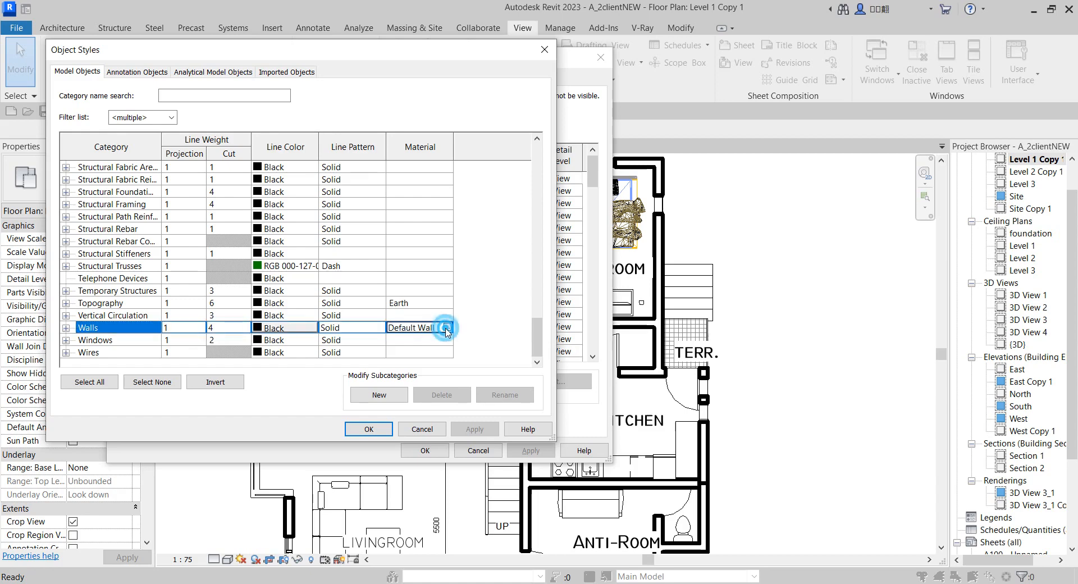
Set the Default Wall material's cut pattern to Solid fill and accept the style settings.
click(447, 328)
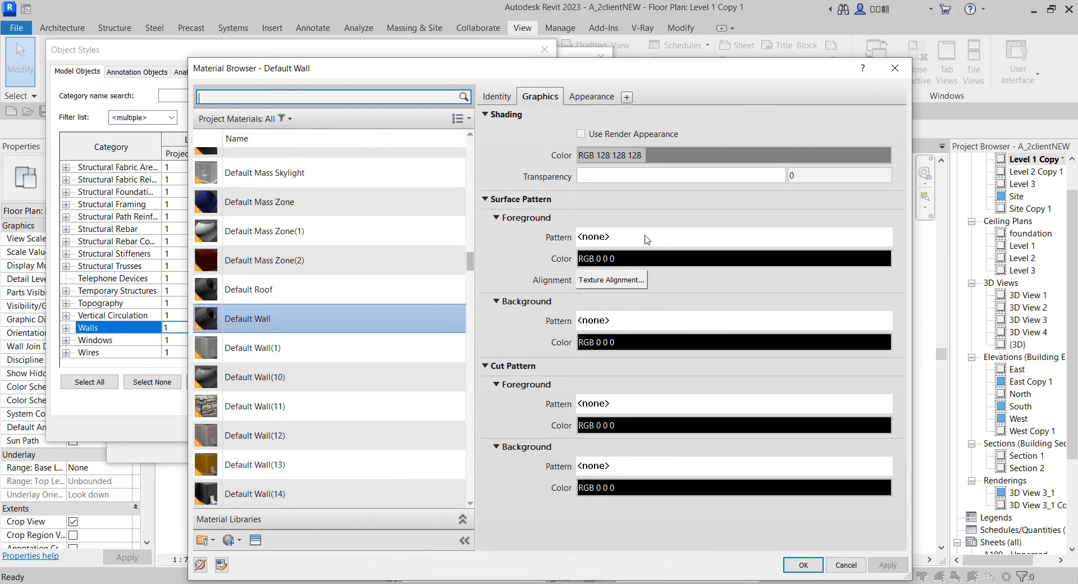
mouse_move(650, 405)
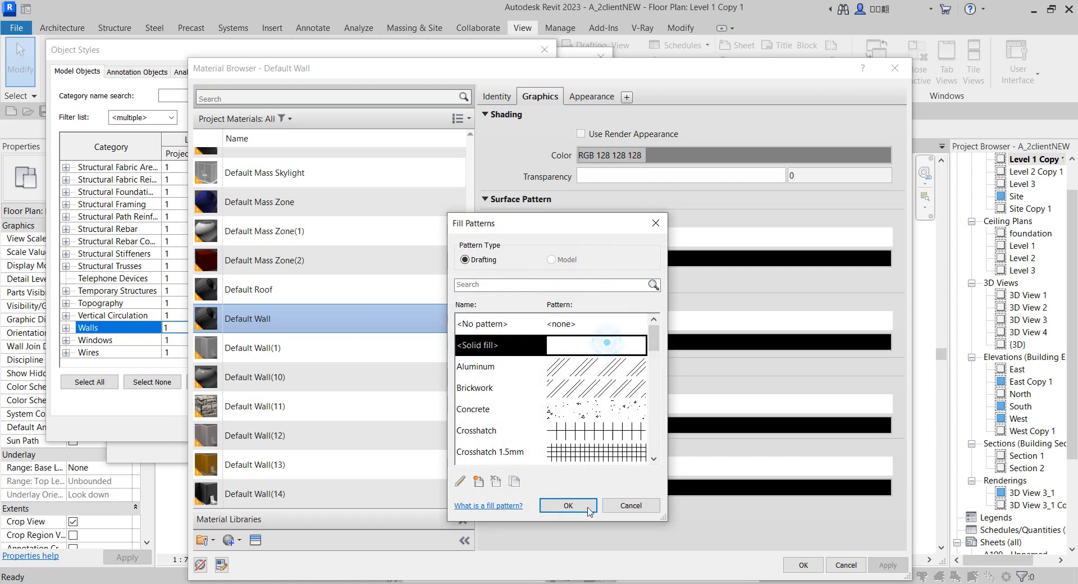
click(566, 505)
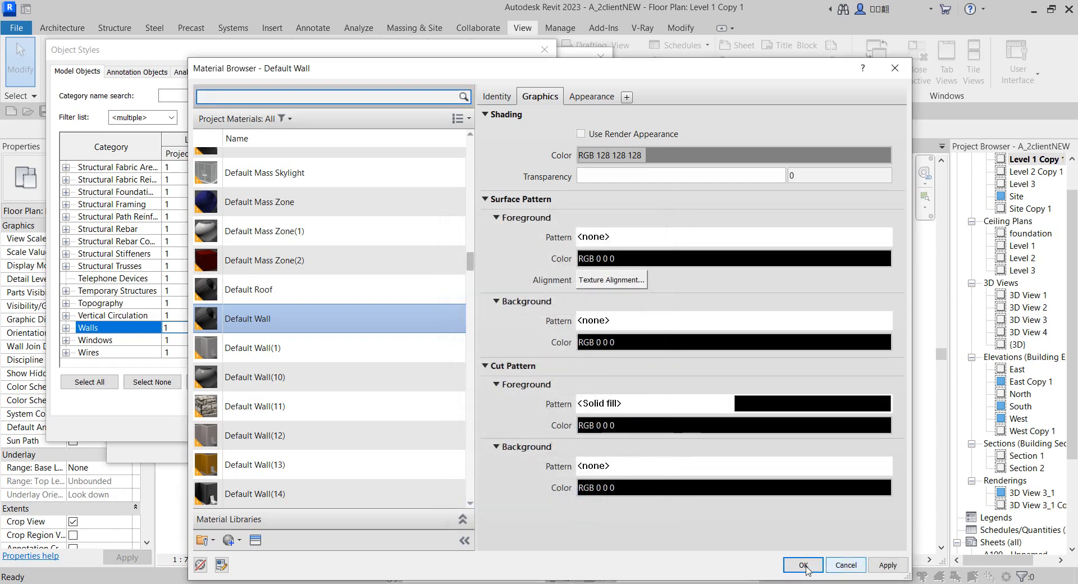
click(801, 565)
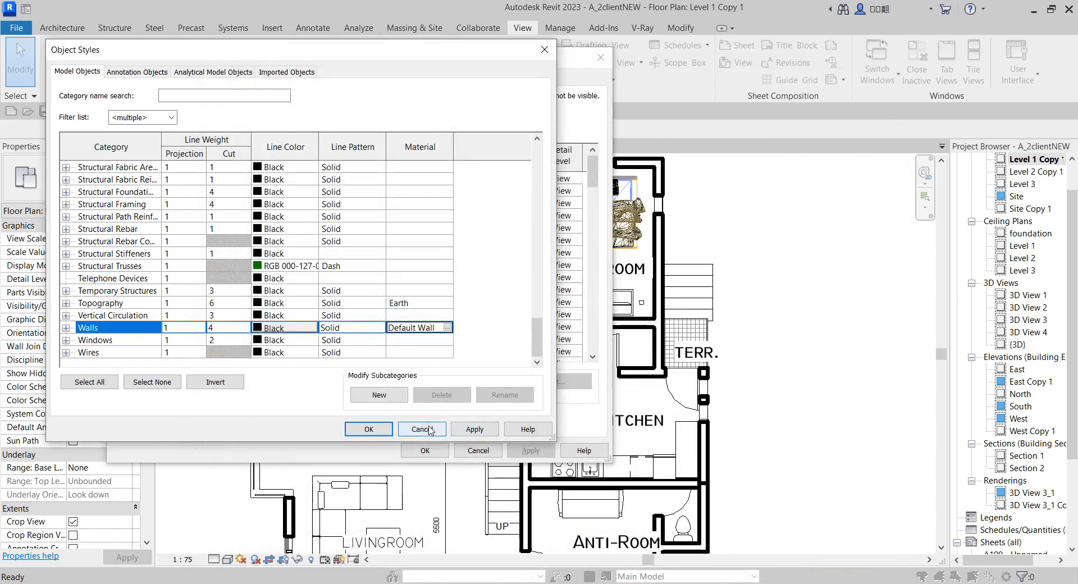
click(474, 429)
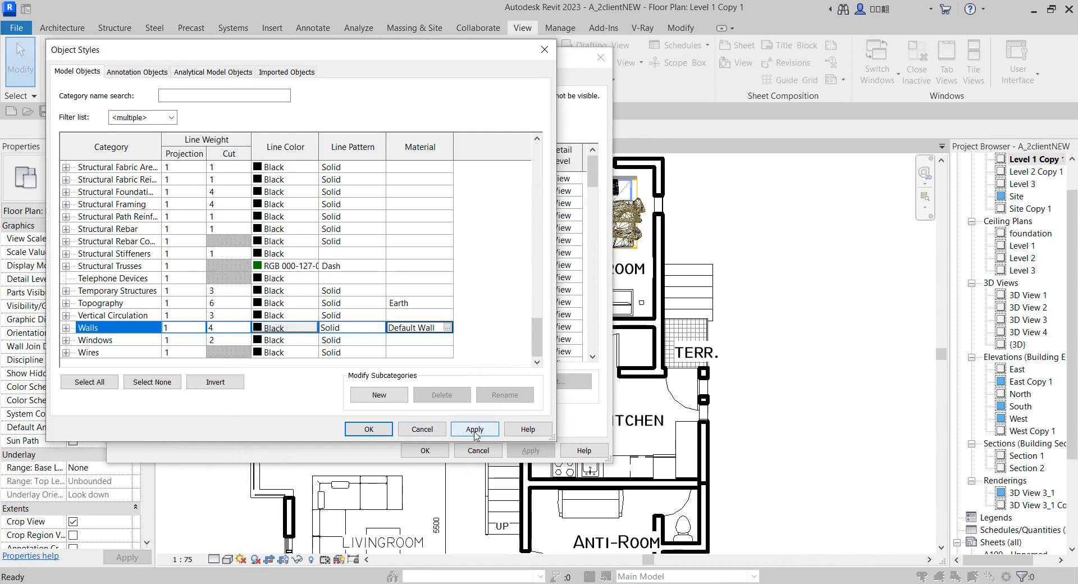
click(368, 429)
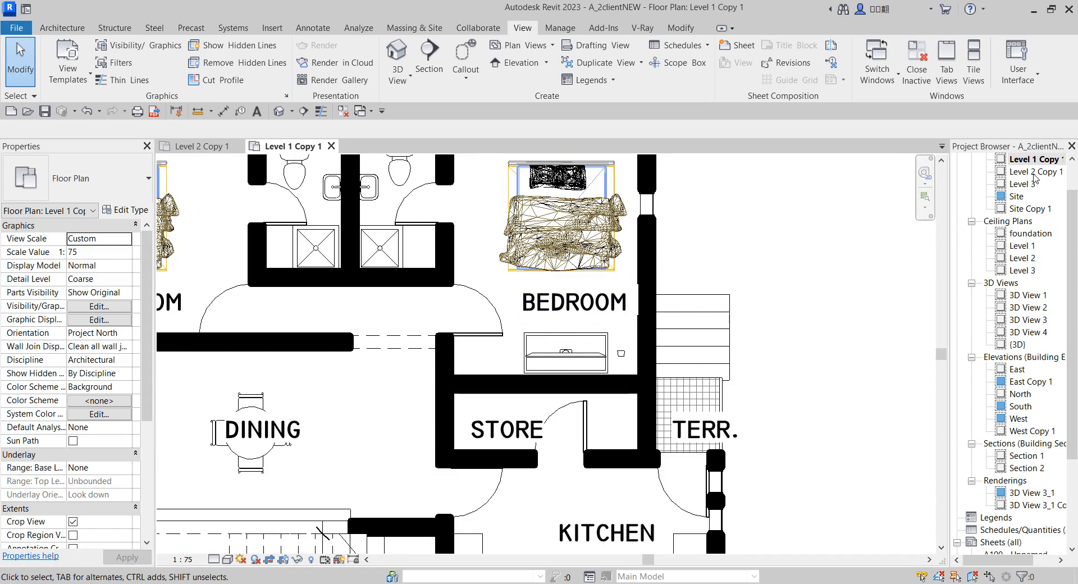
View Level 2 Copy 1, then open Section 1 to check the solid black walls.
click(199, 146)
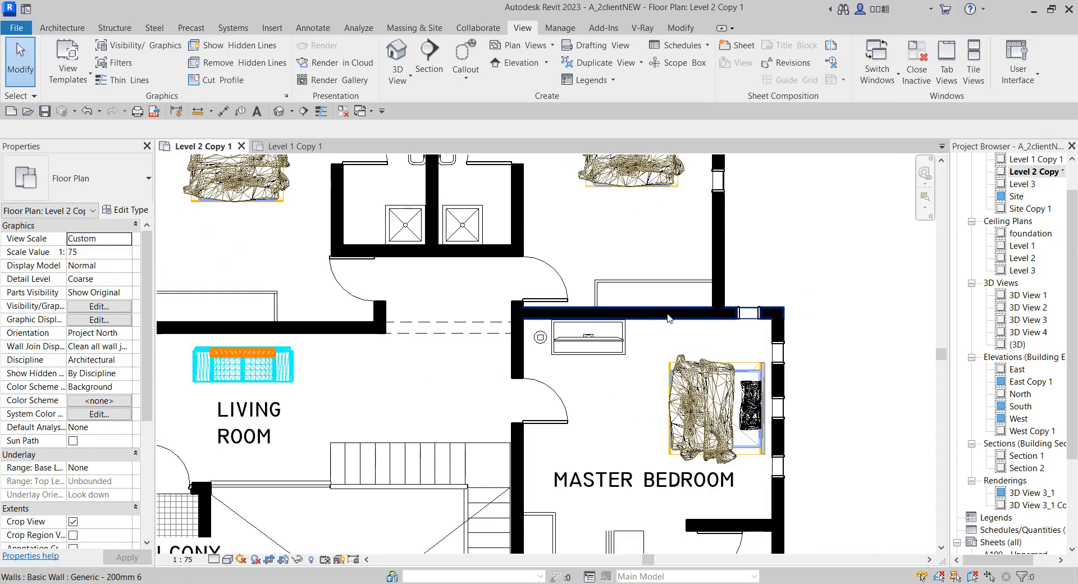
click(1025, 455)
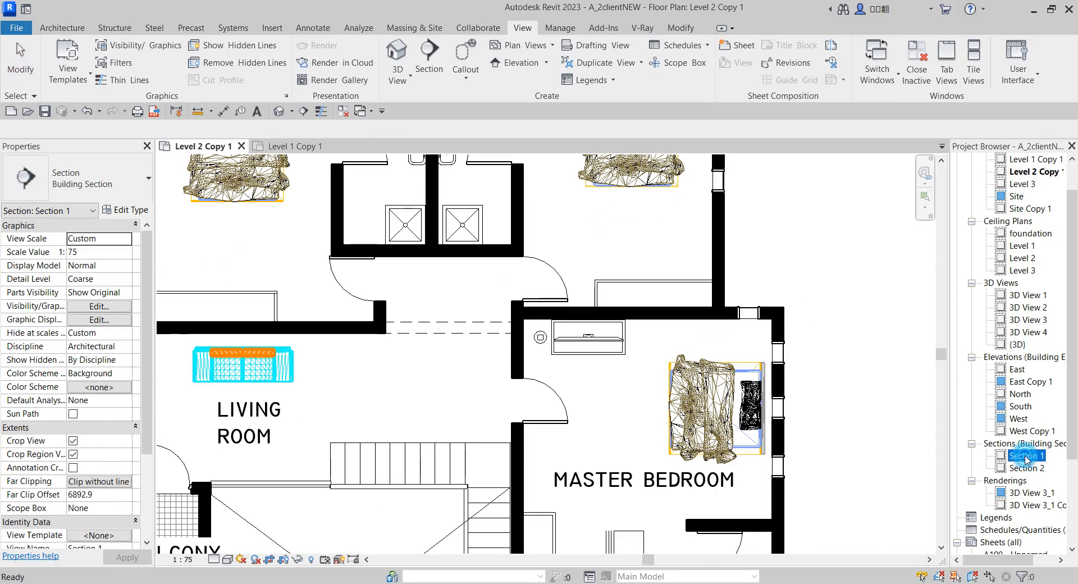
double_click(1025, 455)
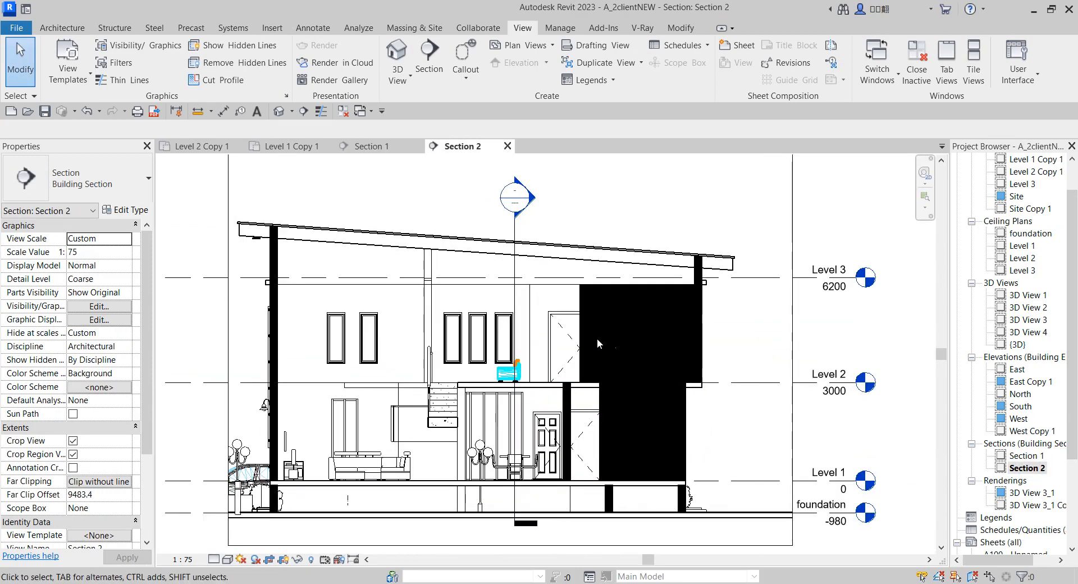
mouse_move(598, 398)
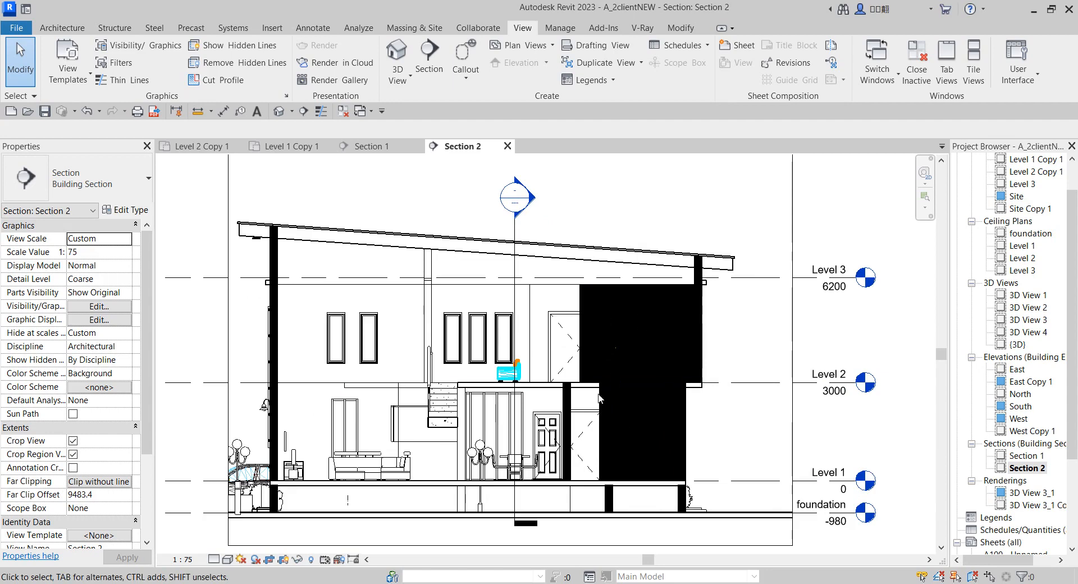
mouse_move(635, 342)
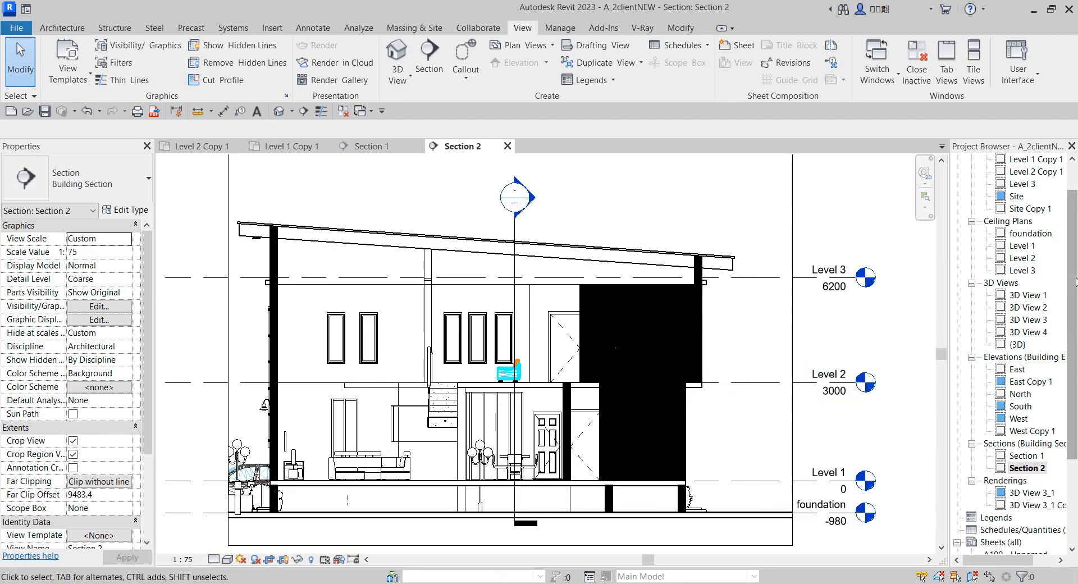
Return to the Level 1 Copy 1 floor plan with its solid black walls.
click(289, 146)
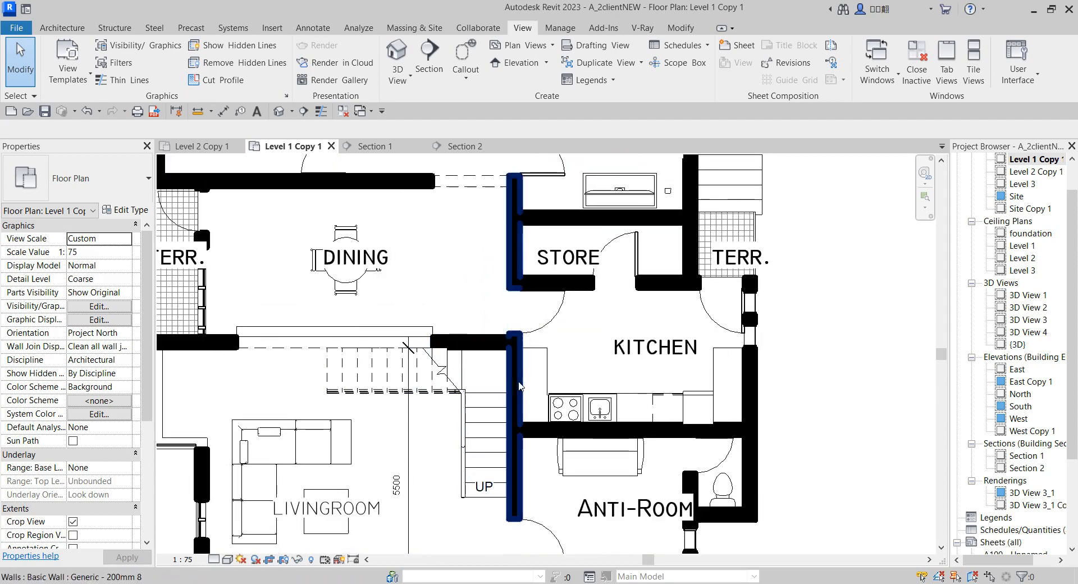
mouse_move(525, 382)
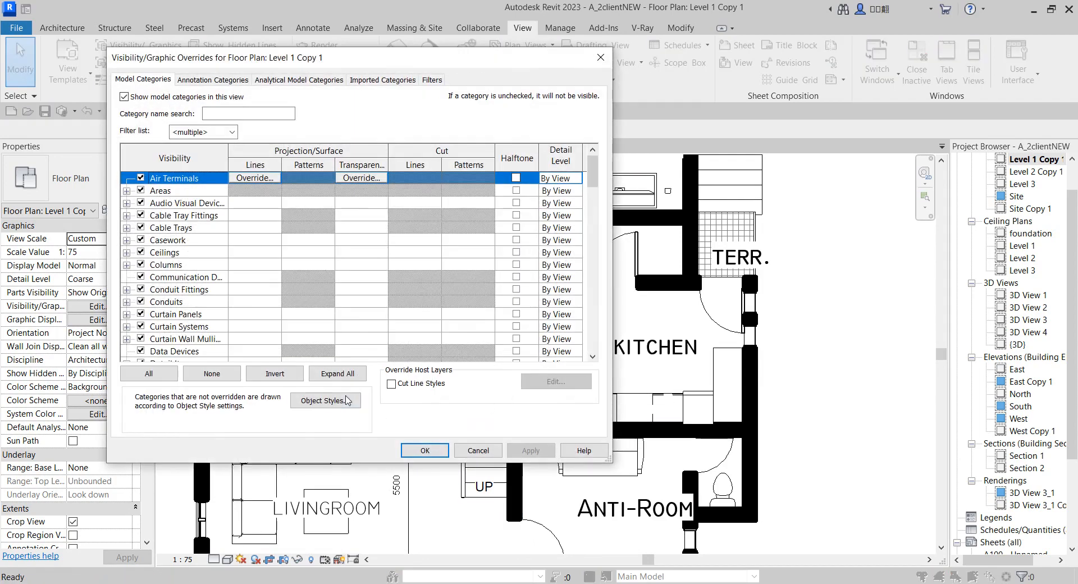
In Object Styles set the Default Wall material's cut pattern to <No pattern> and accept.
click(324, 400)
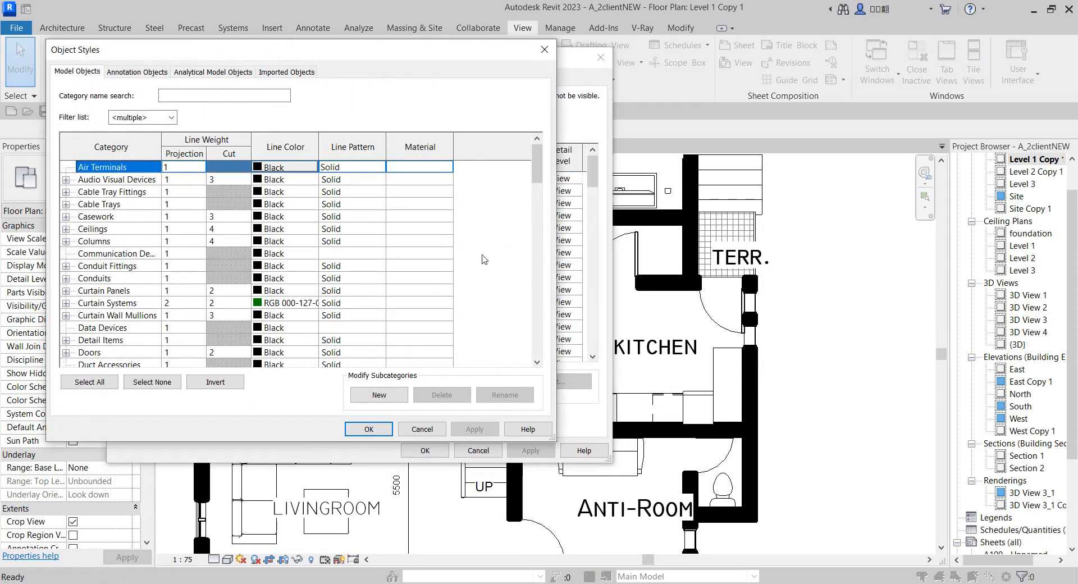
scroll(down, 3)
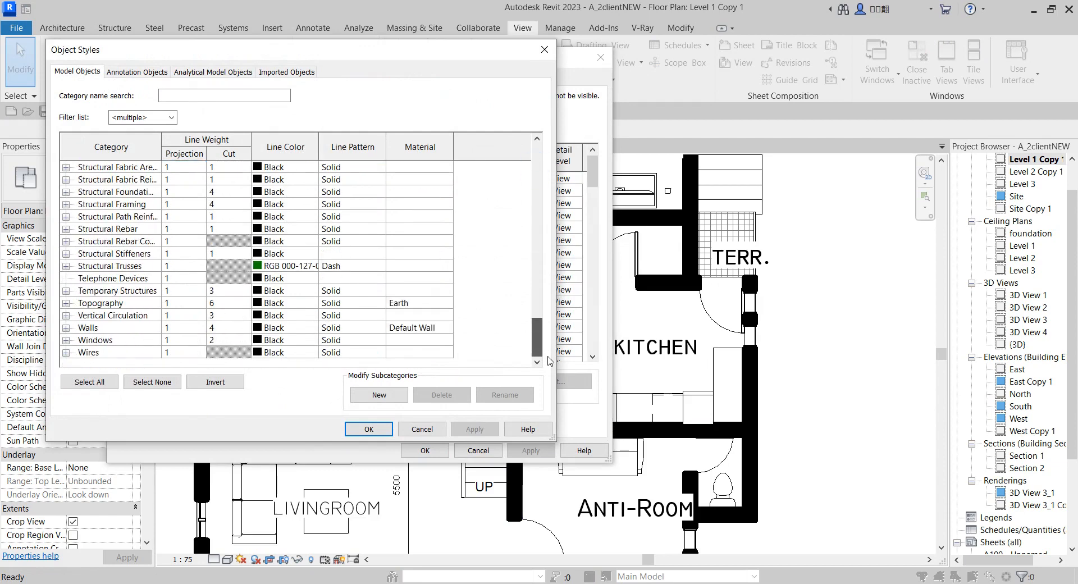
click(110, 327)
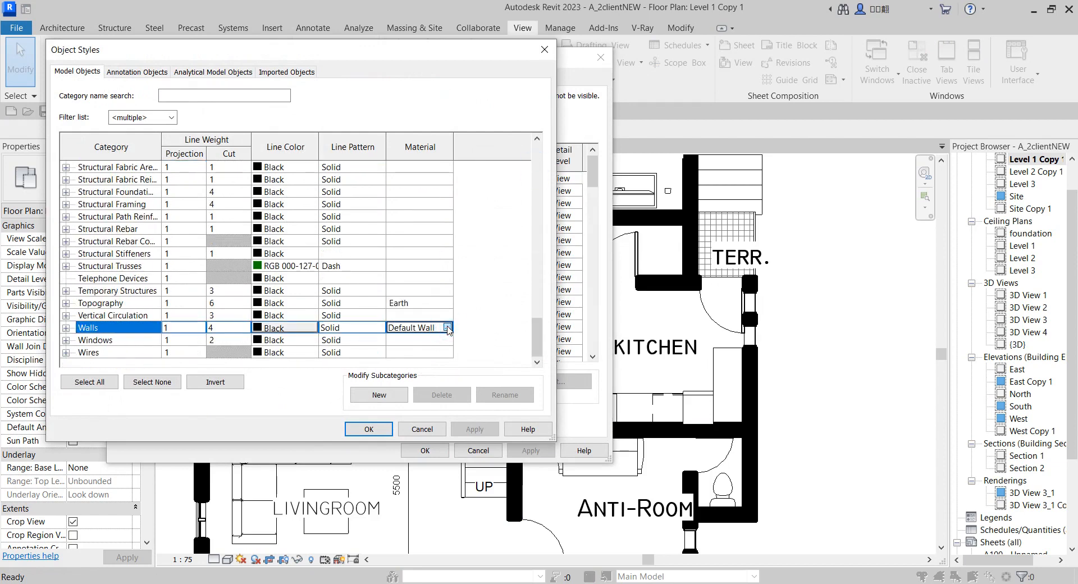
click(446, 328)
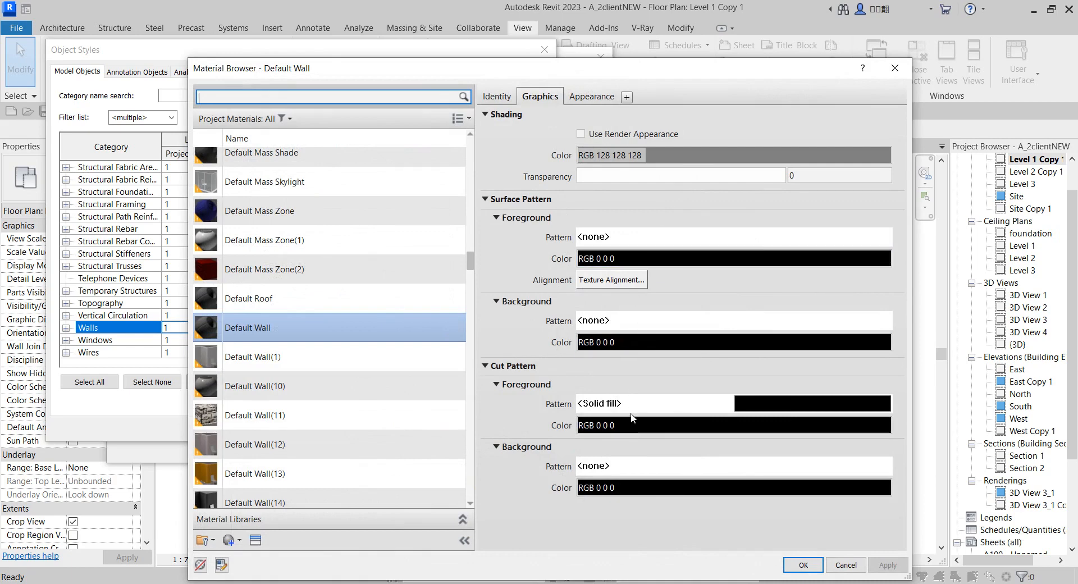
click(653, 403)
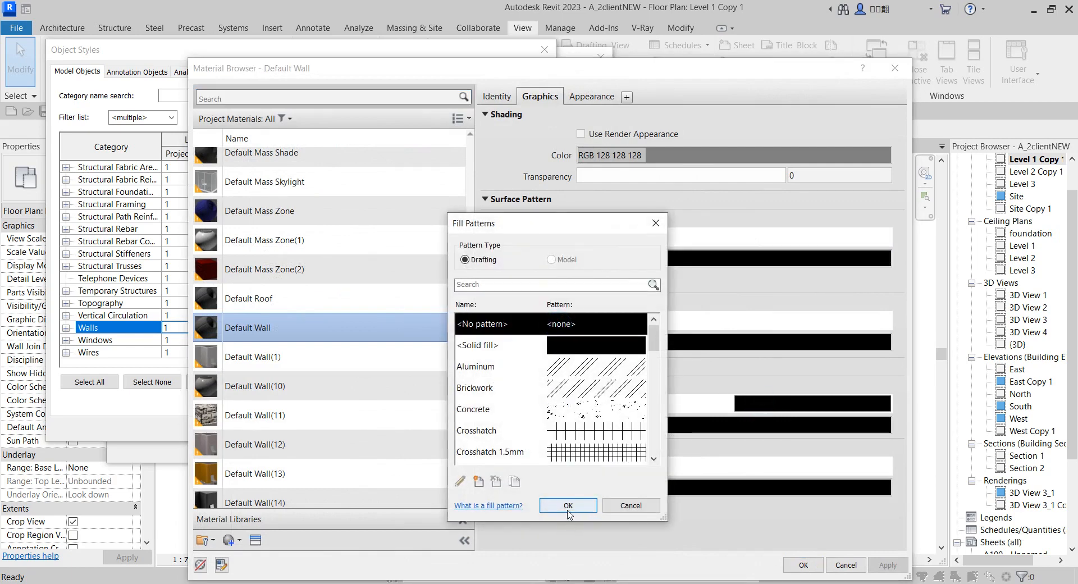
click(568, 505)
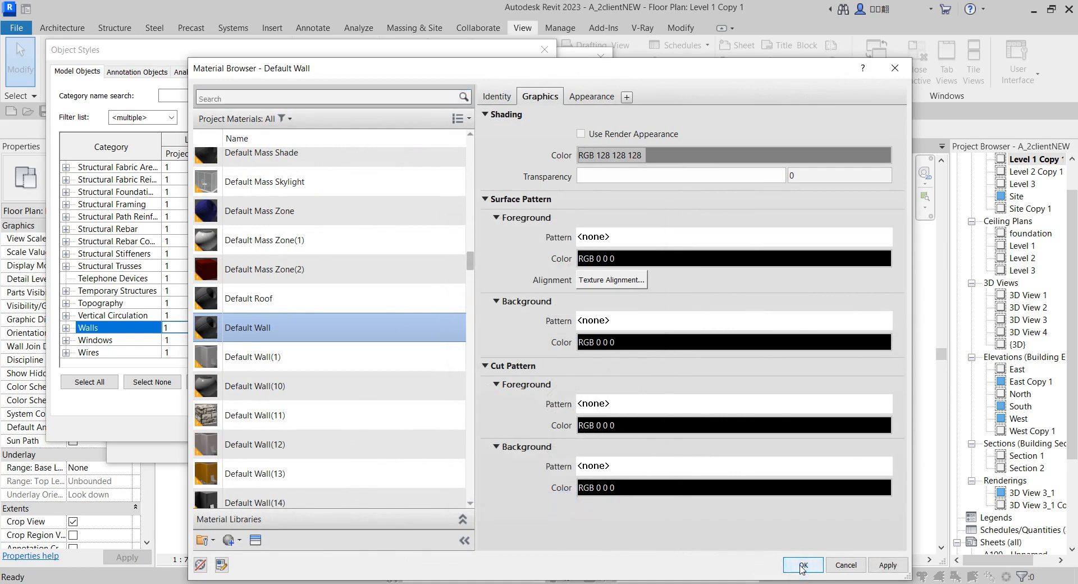
click(801, 565)
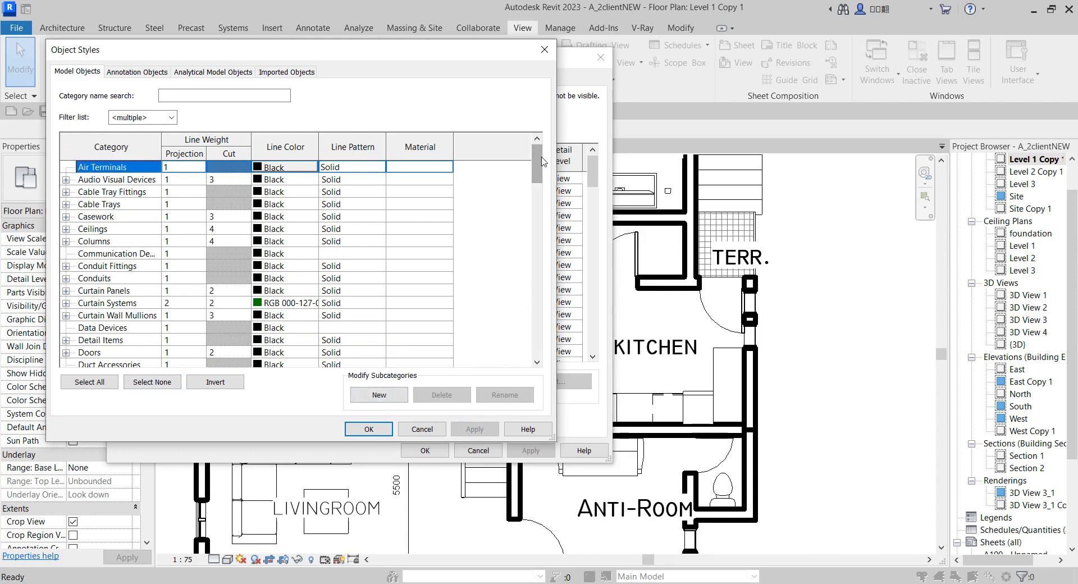
Choose a new cut line weight for Walls in Object Styles, leaving bold unfilled outlines.
scroll(down, 3)
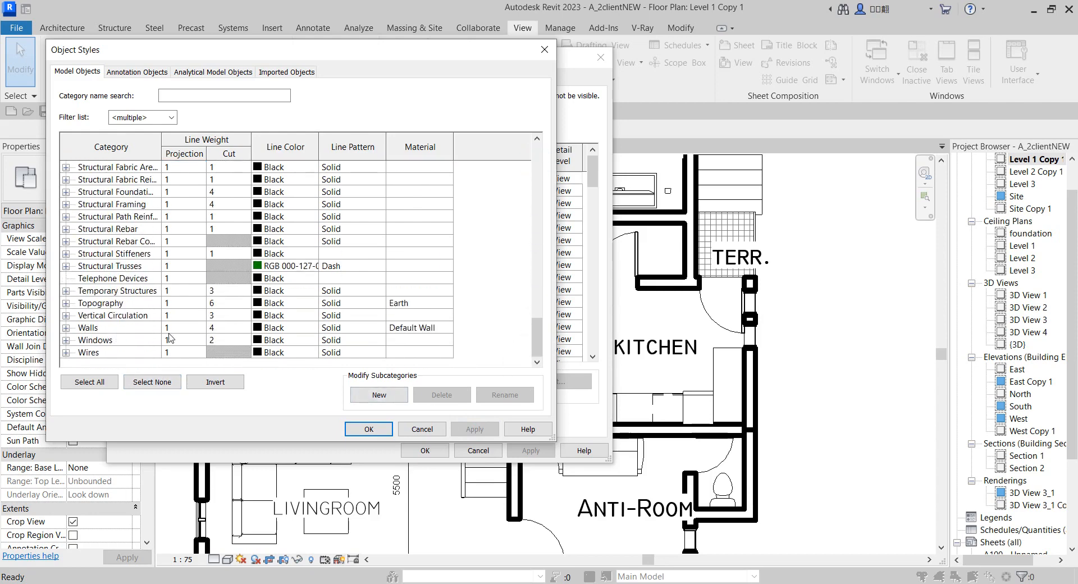
mouse_move(244, 332)
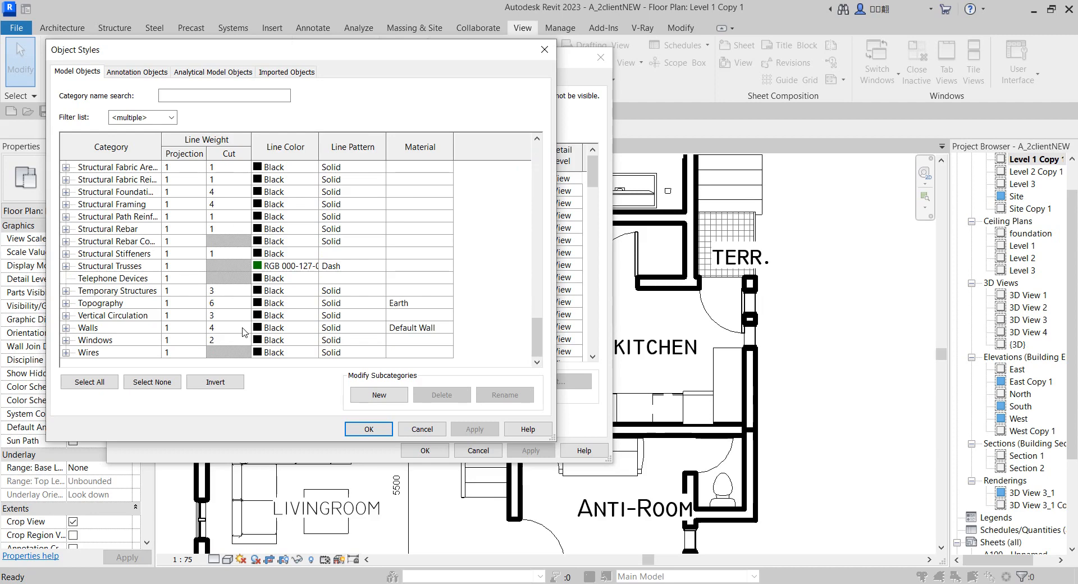
click(227, 328)
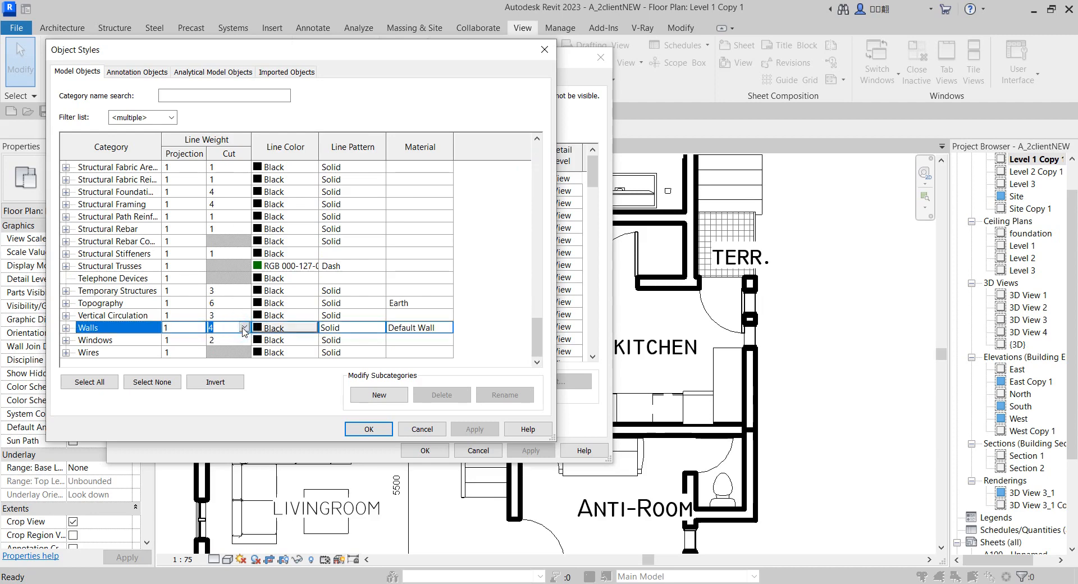
click(243, 328)
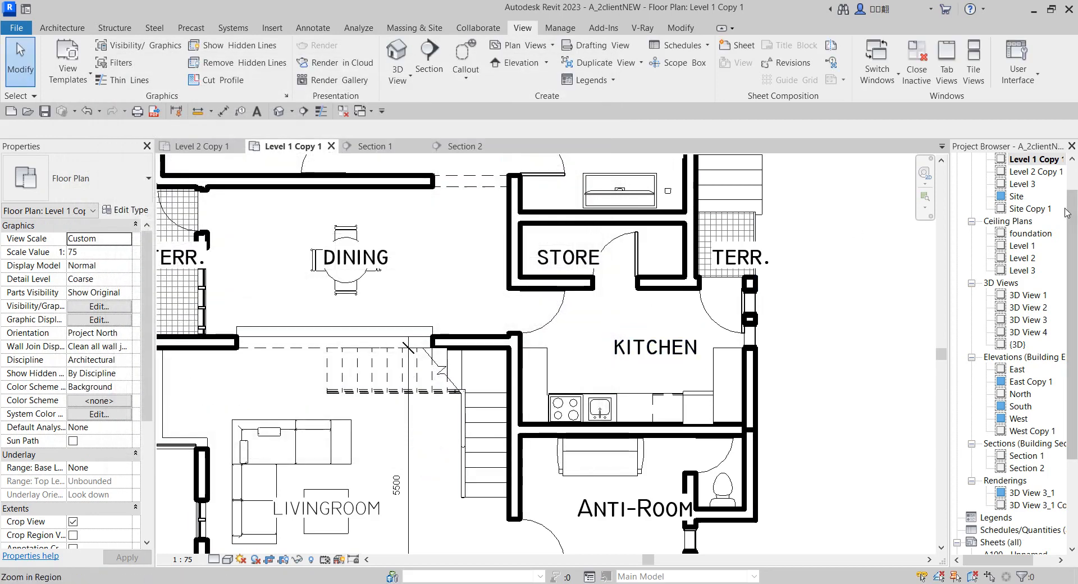
Review Level 2 Copy 1, Section 1 and Section 2, then return to Level 1 Copy 1.
click(200, 146)
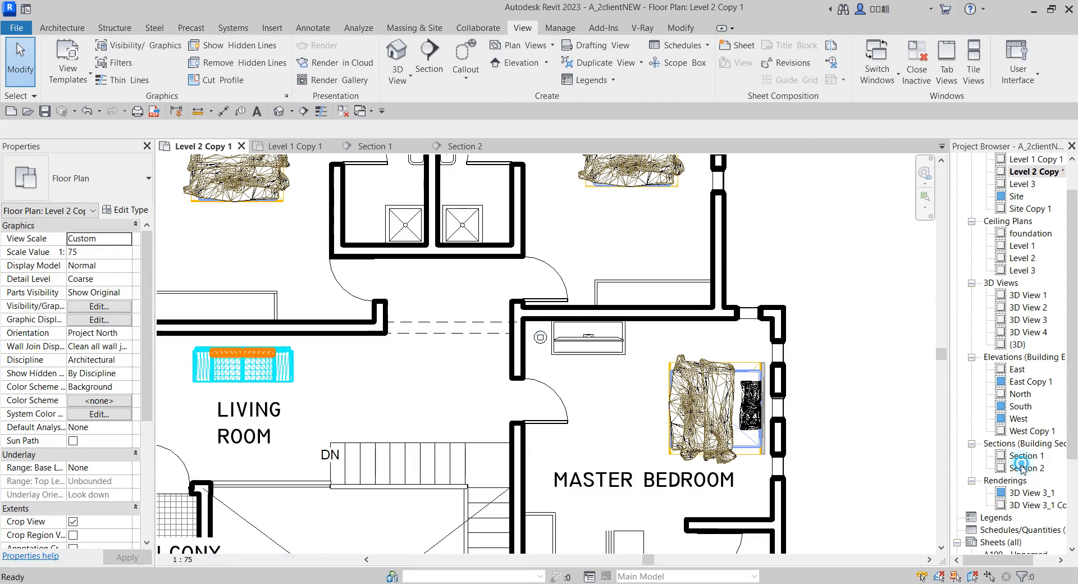
double_click(1025, 455)
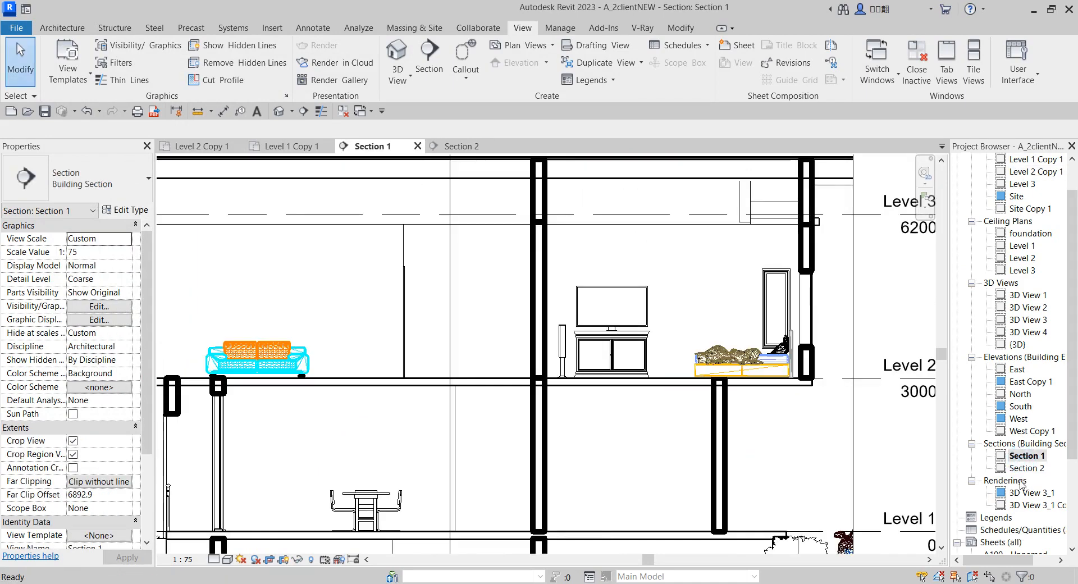
click(1027, 467)
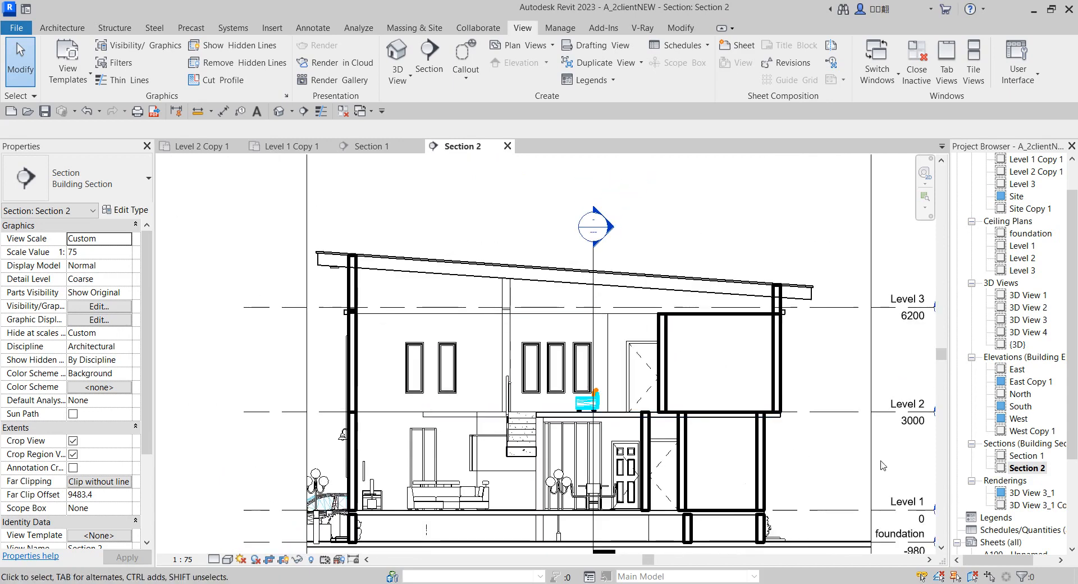
mouse_move(373, 405)
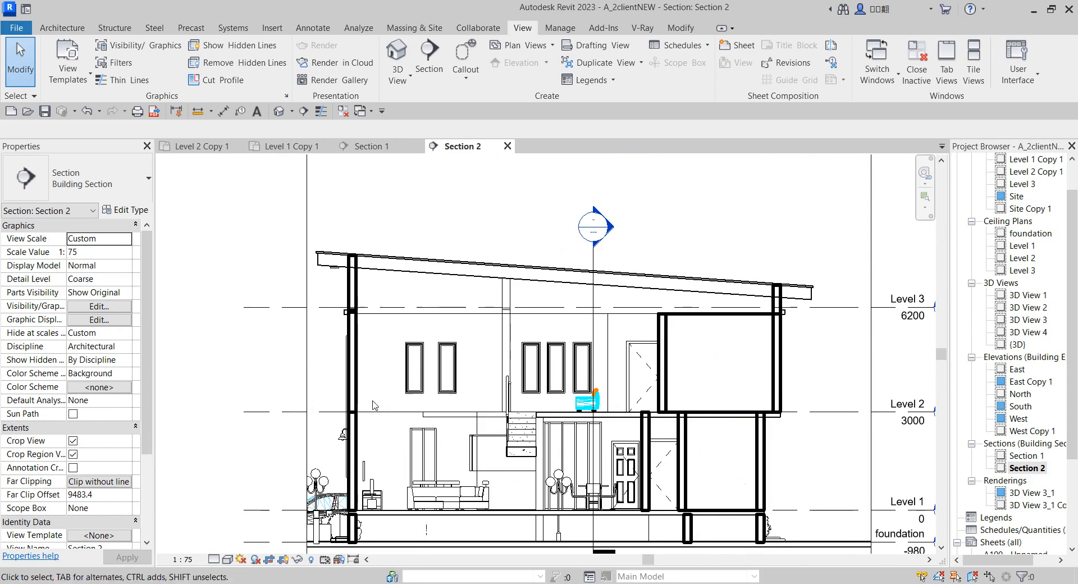
click(356, 319)
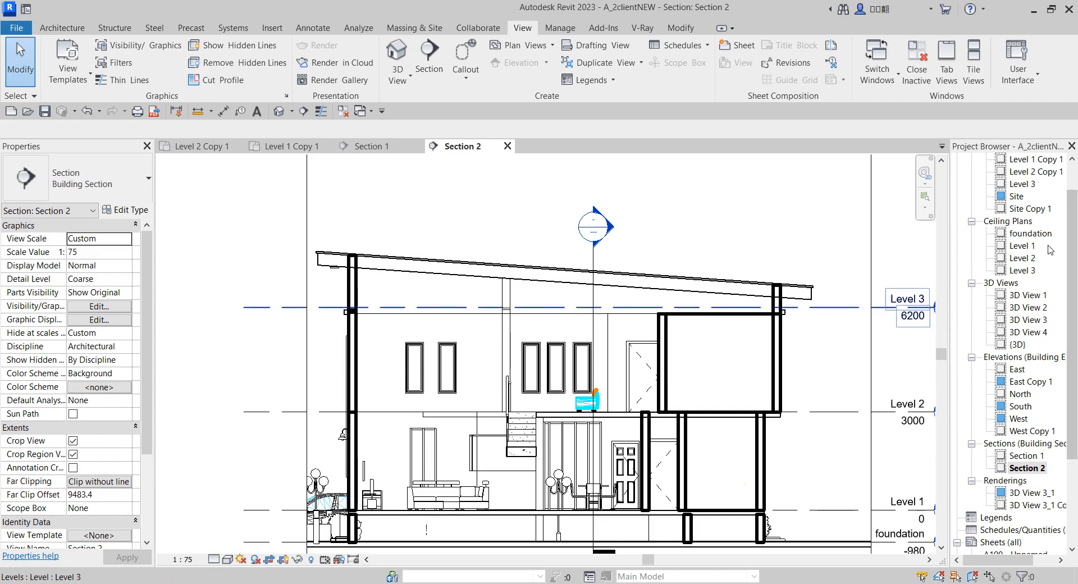
mouse_move(1034, 170)
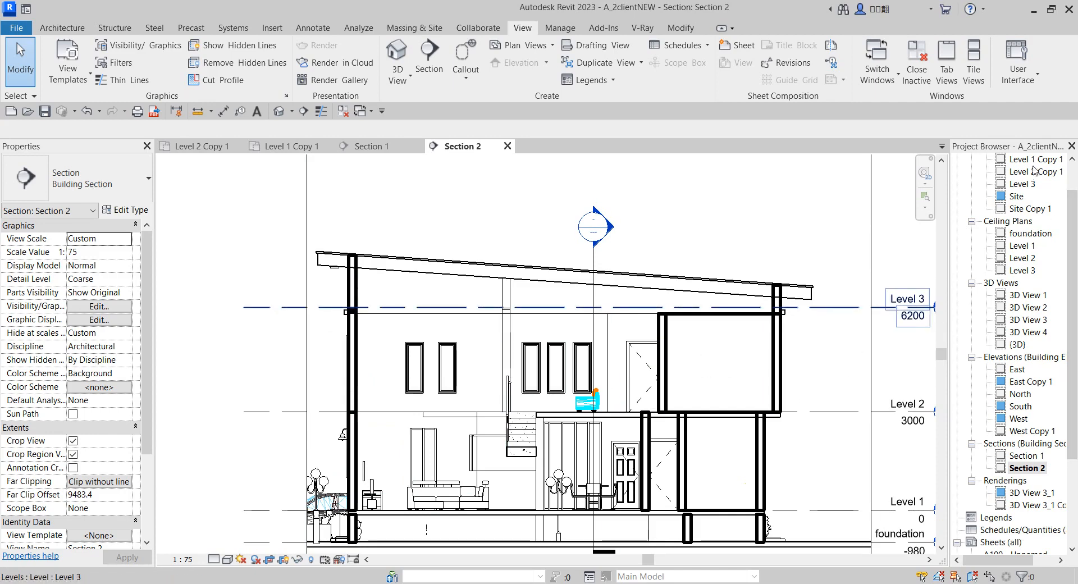
click(290, 146)
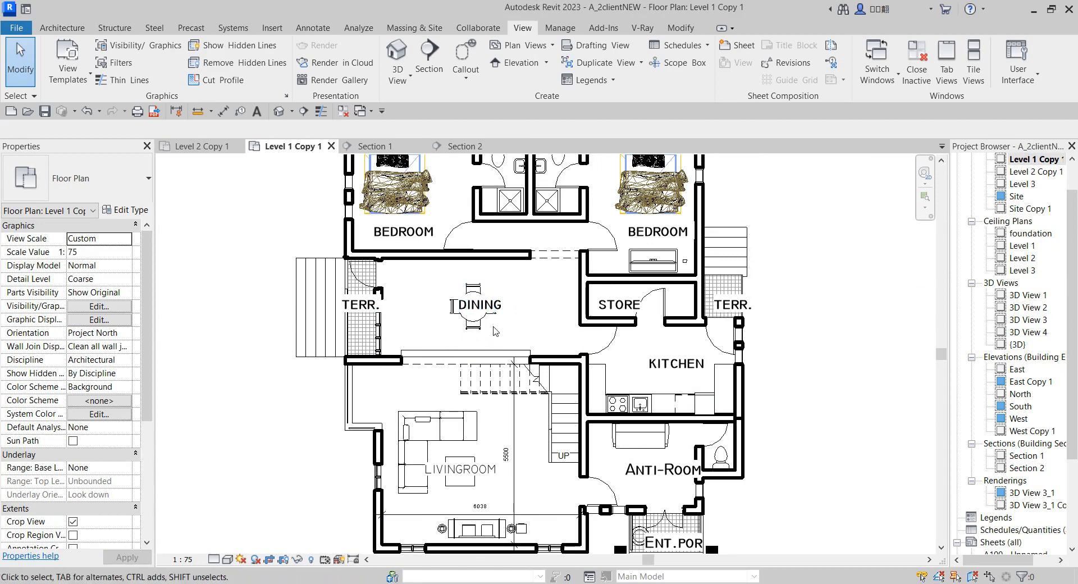
Open the Level 2 Copy 1 floor plan from the Project Browser.
click(381, 475)
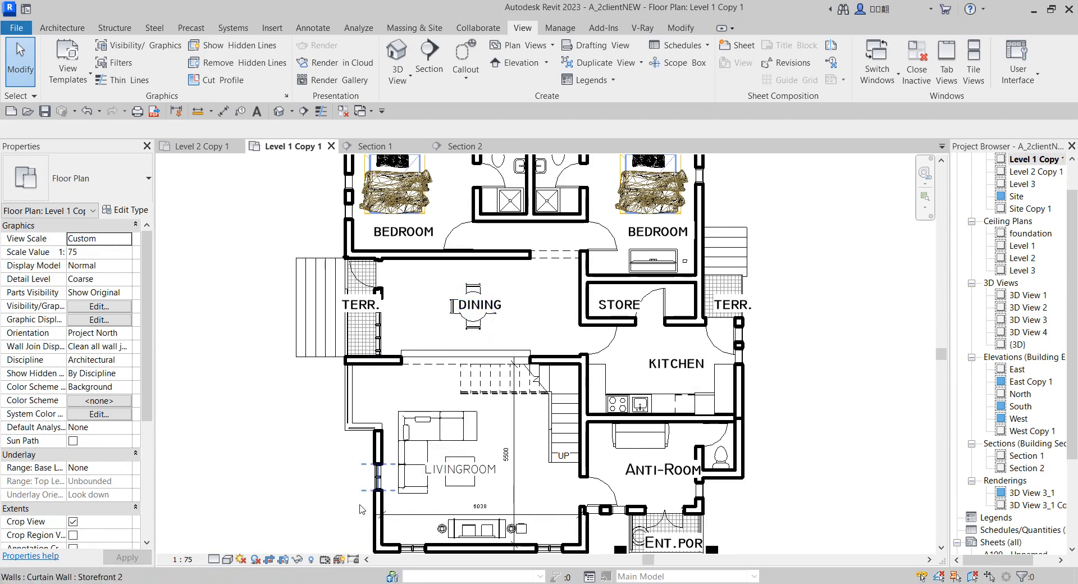
mouse_move(256, 558)
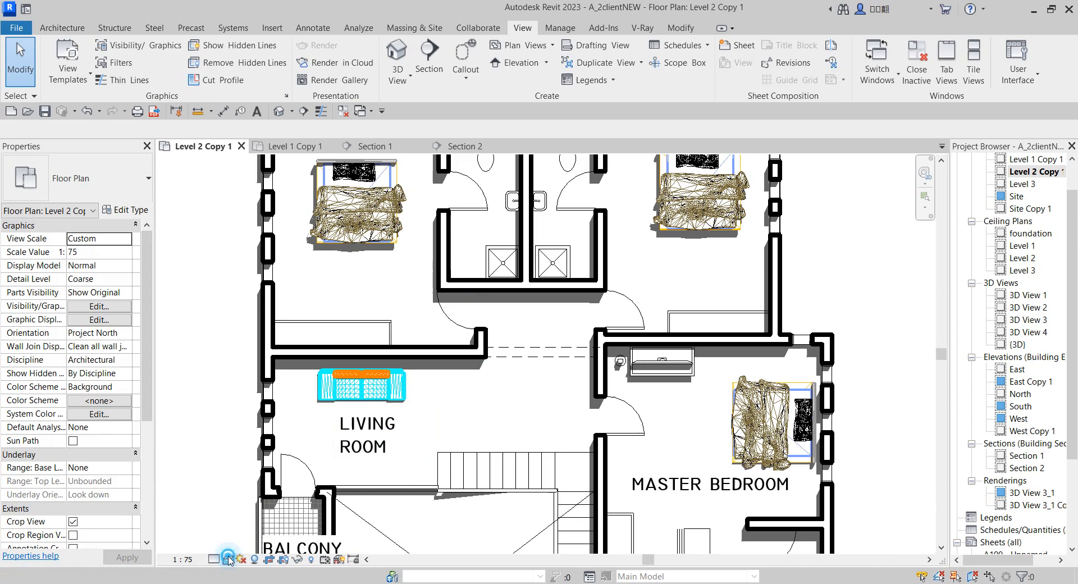
In Sun Settings, try azimuth 165° with altitude 25° and apply it to the plan.
click(228, 557)
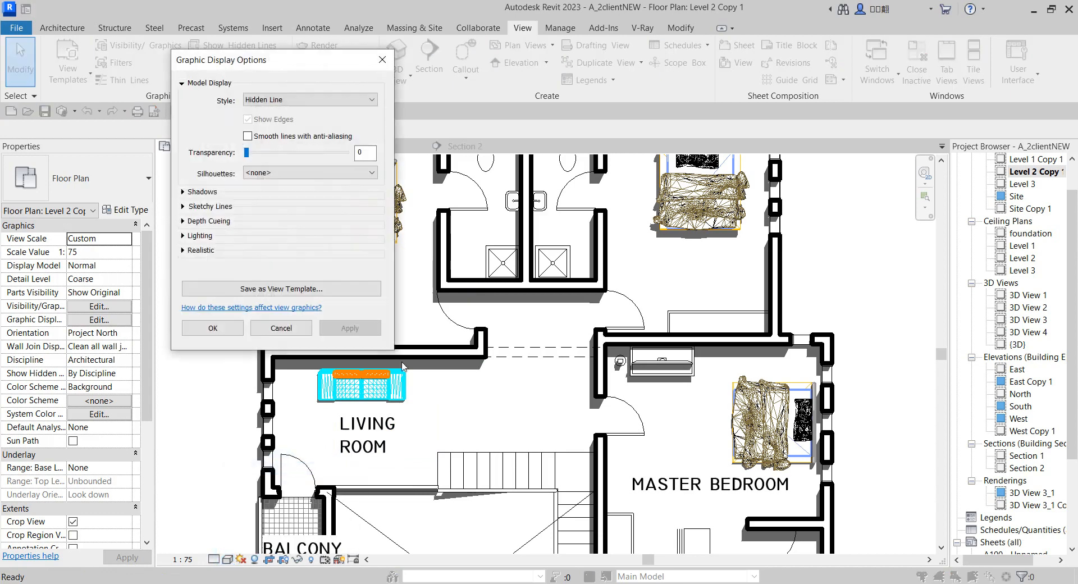
click(183, 235)
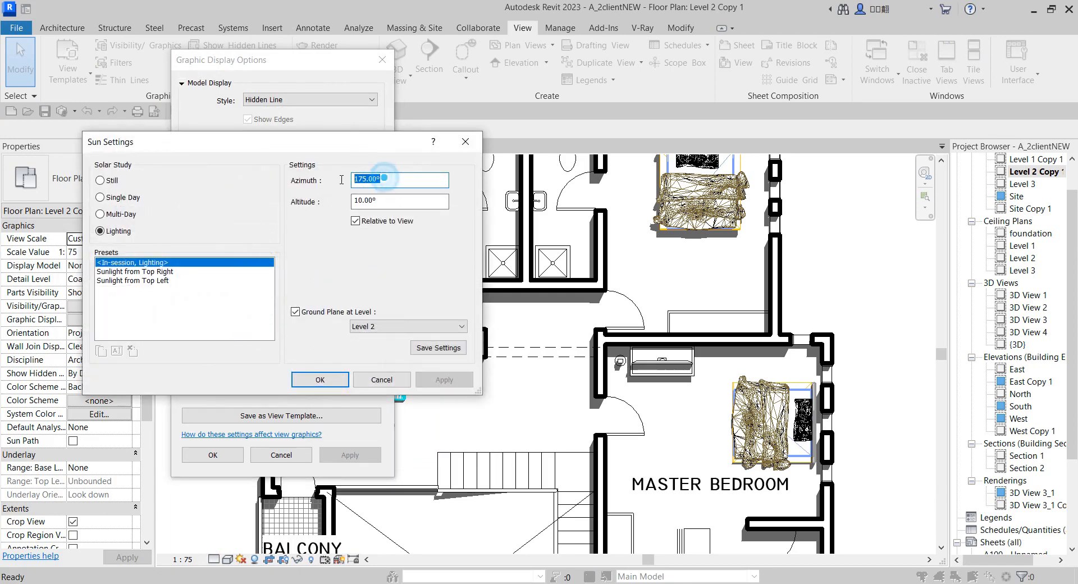
text(1)
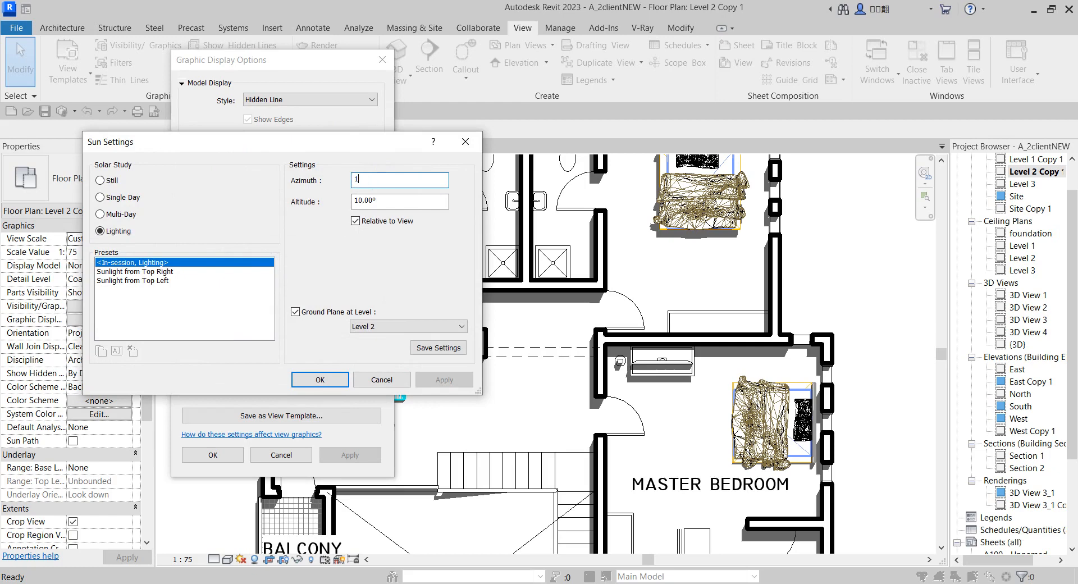
text(165)
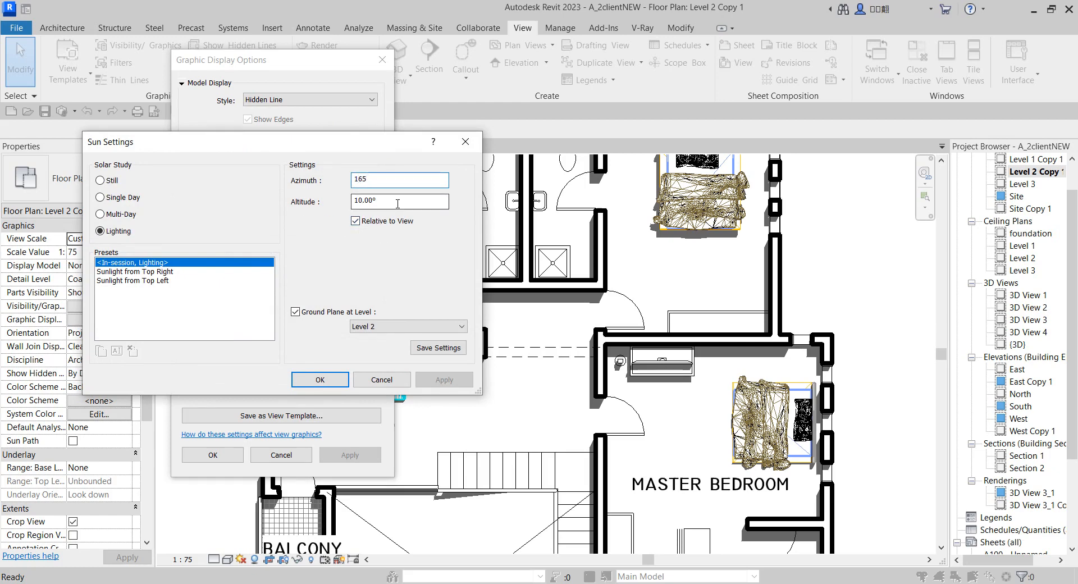
click(444, 379)
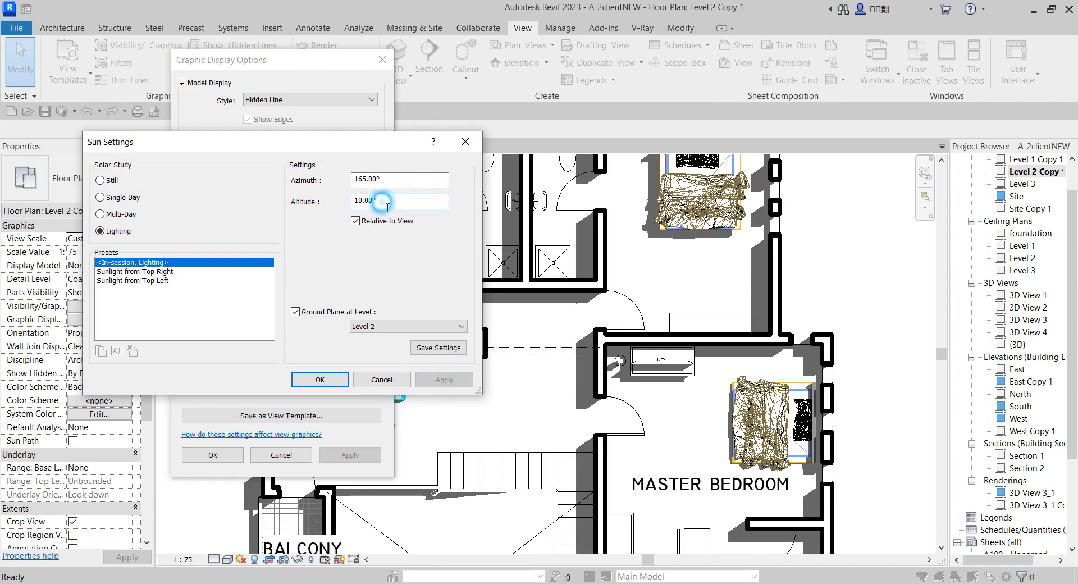
text(25)
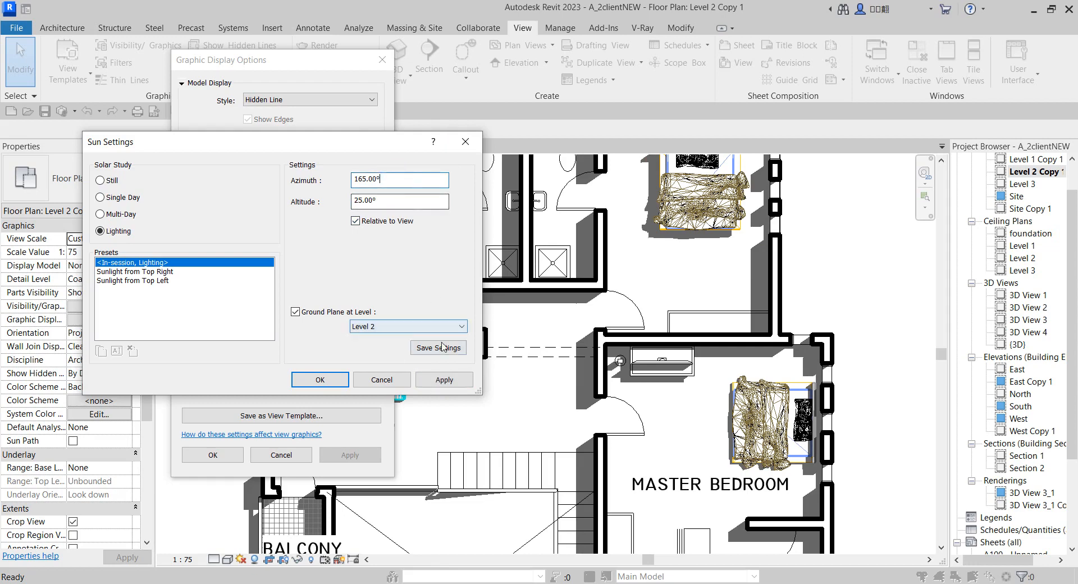
click(444, 380)
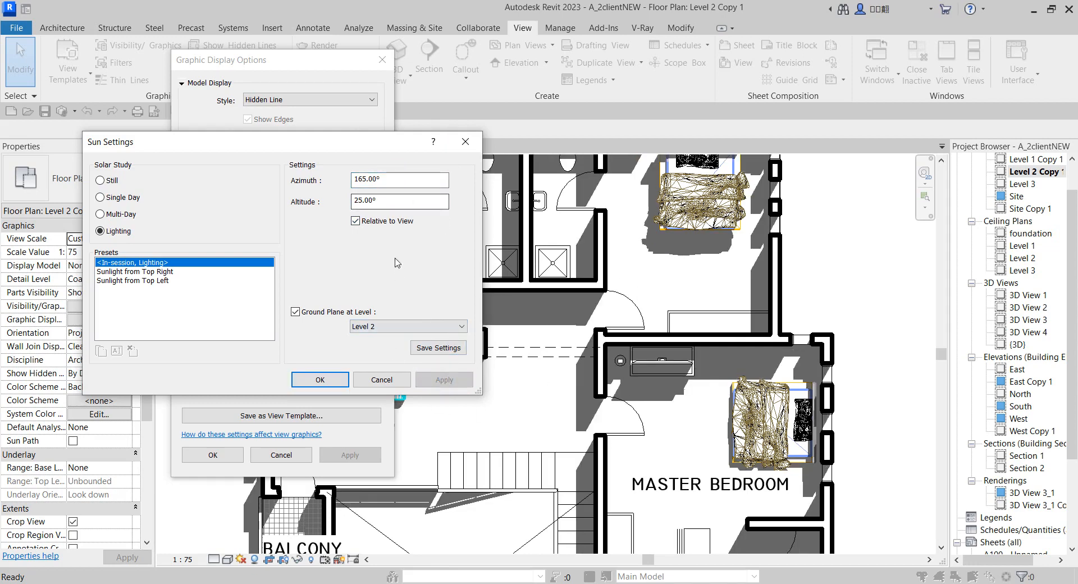
Lower the sun altitude to 15° and try azimuth 180°.
click(398, 201)
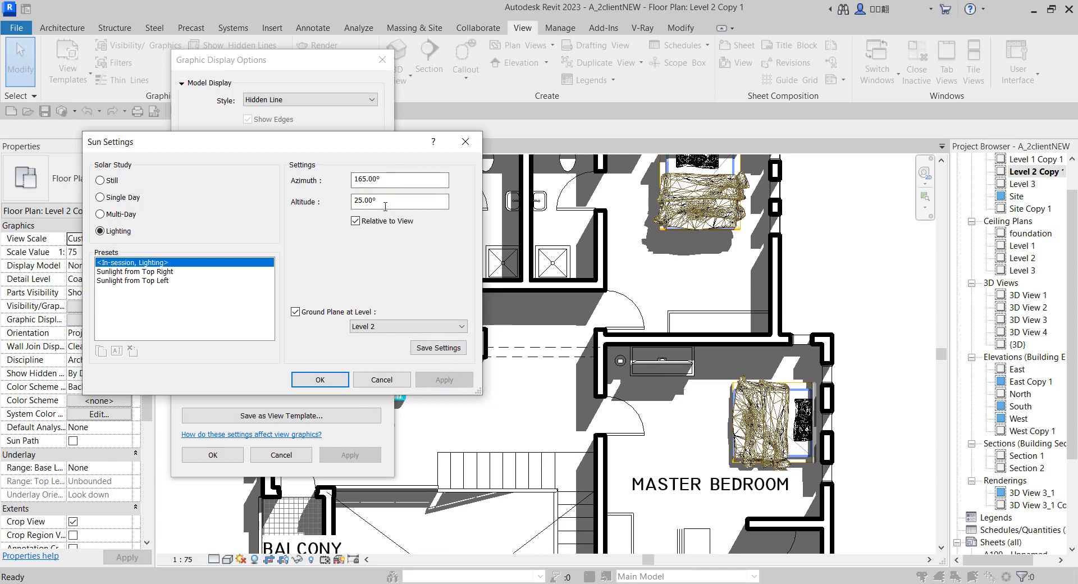
triple_click(398, 201)
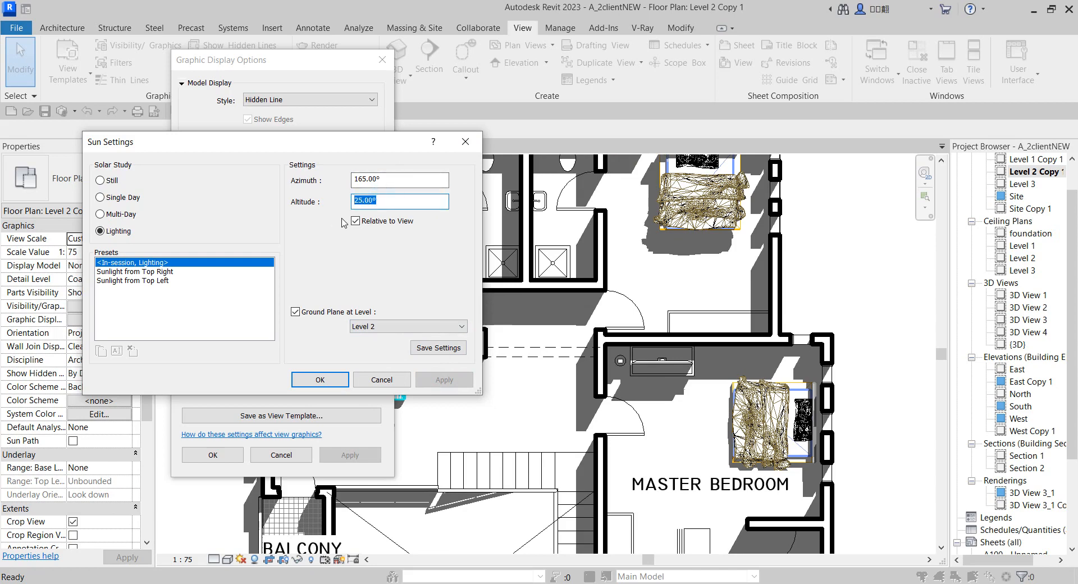
text(15)
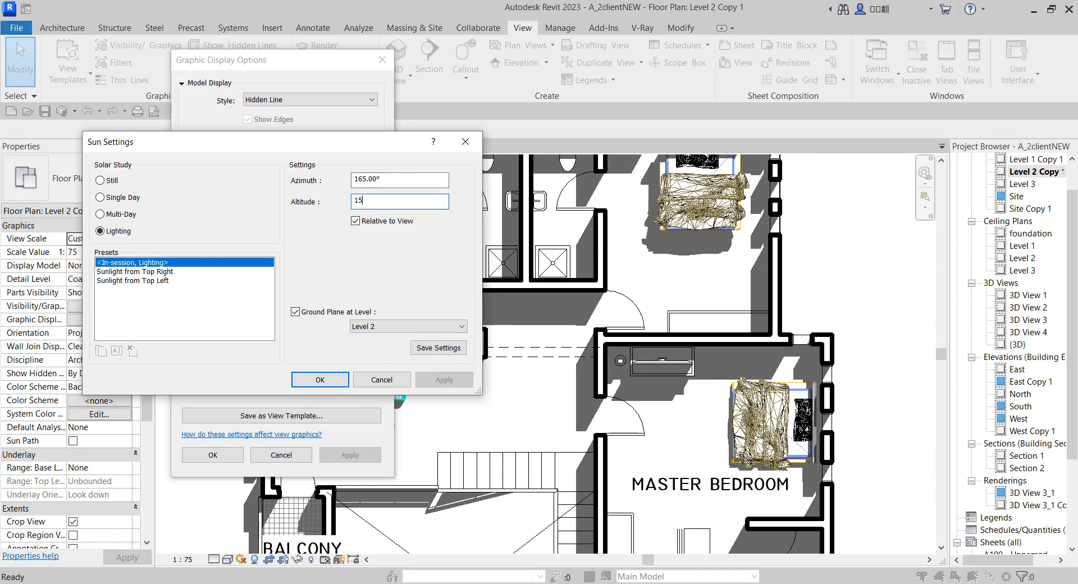
click(398, 179)
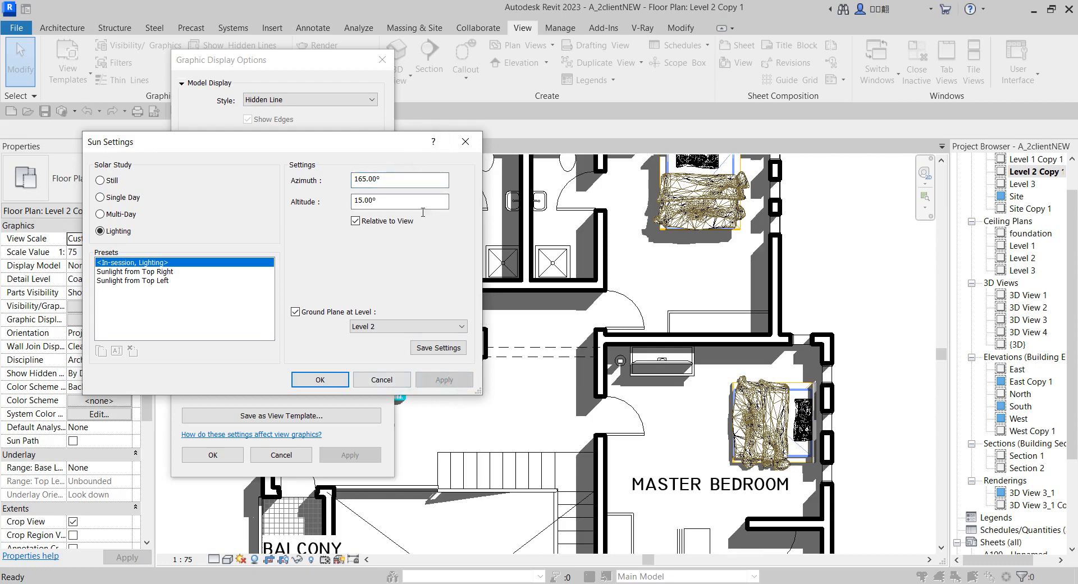
text(1)
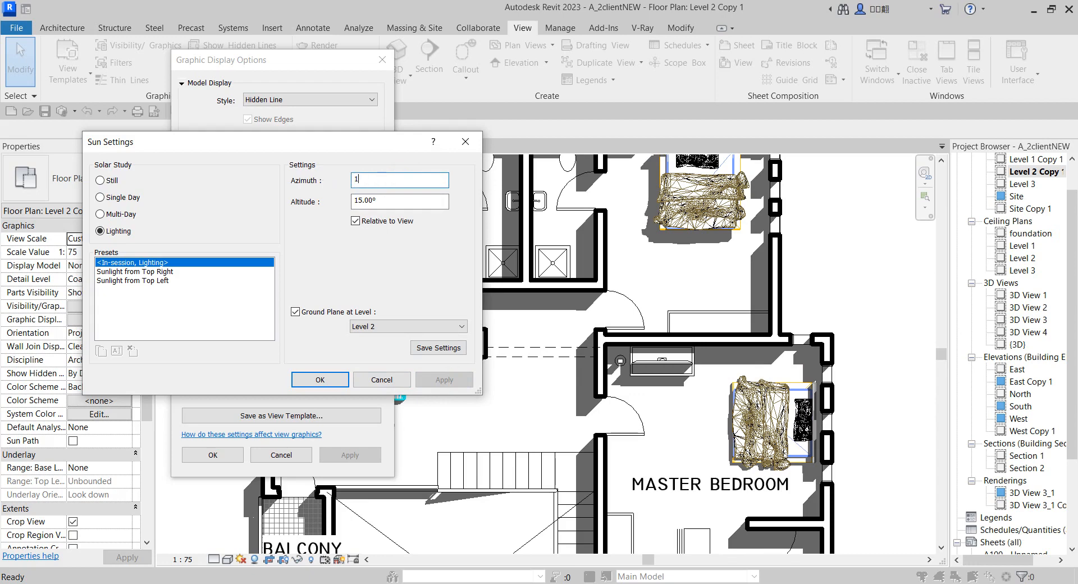
text(180.00°)
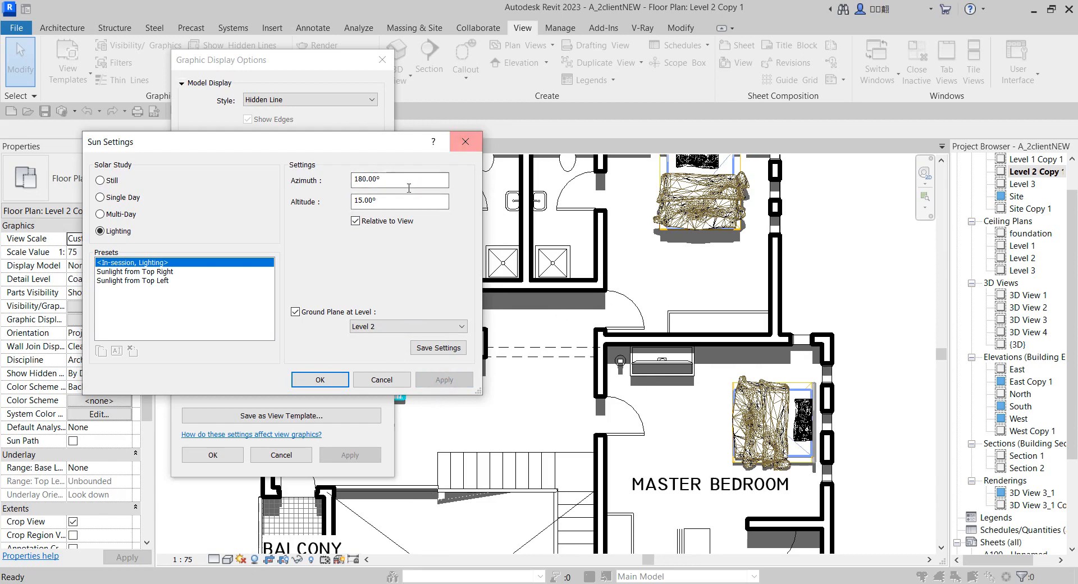
Settle the sun on azimuth 175° and altitude 10° and apply it.
text(1)
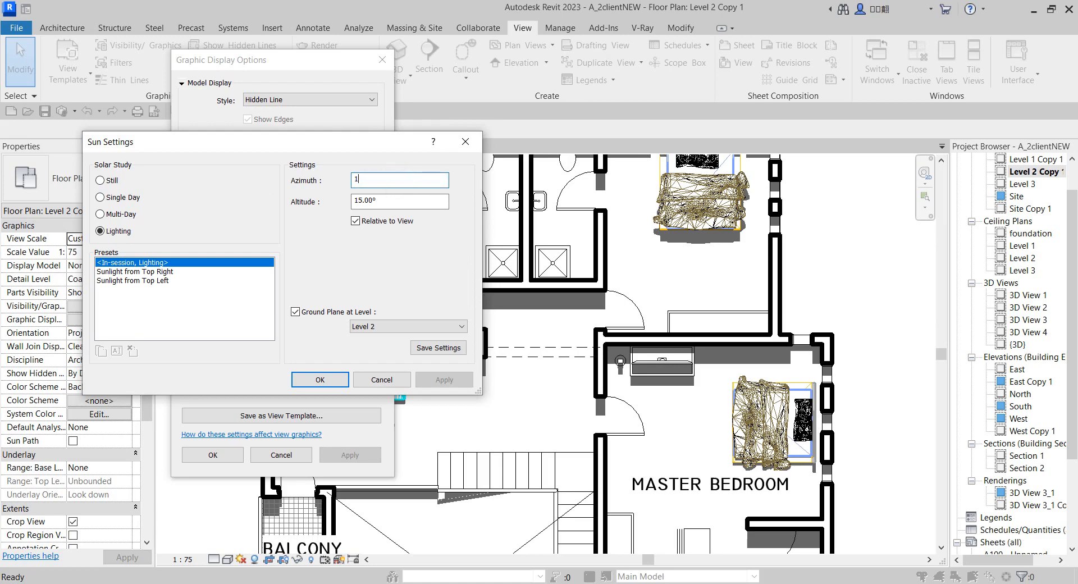
text(175)
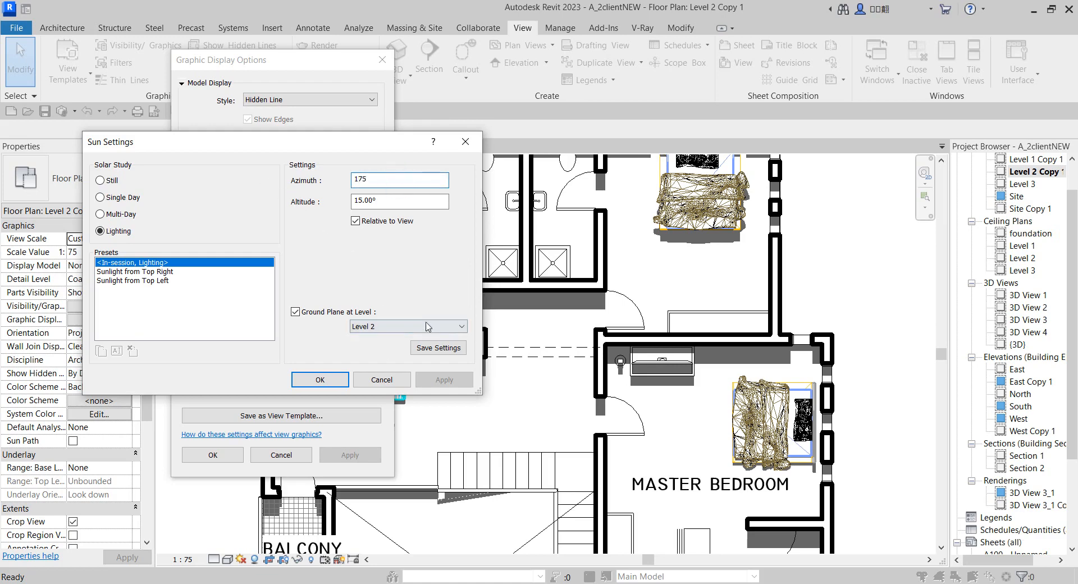
click(444, 378)
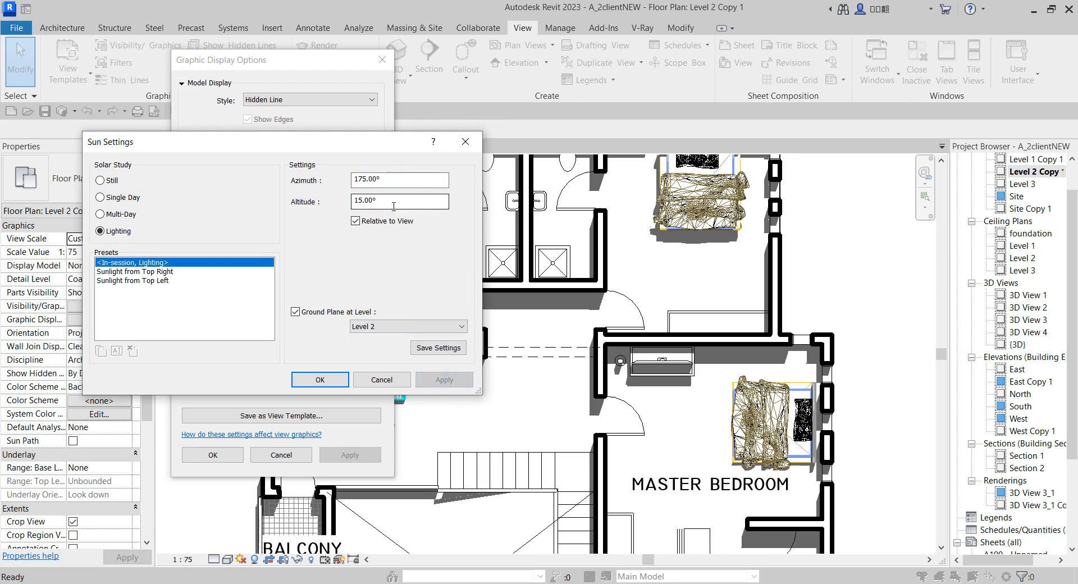
text(1)
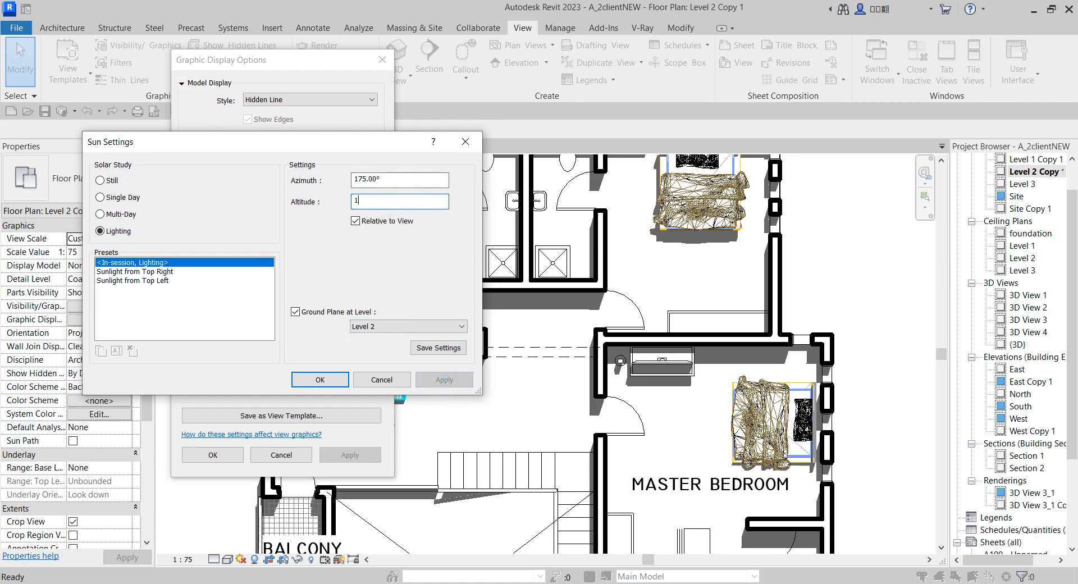
text(0)
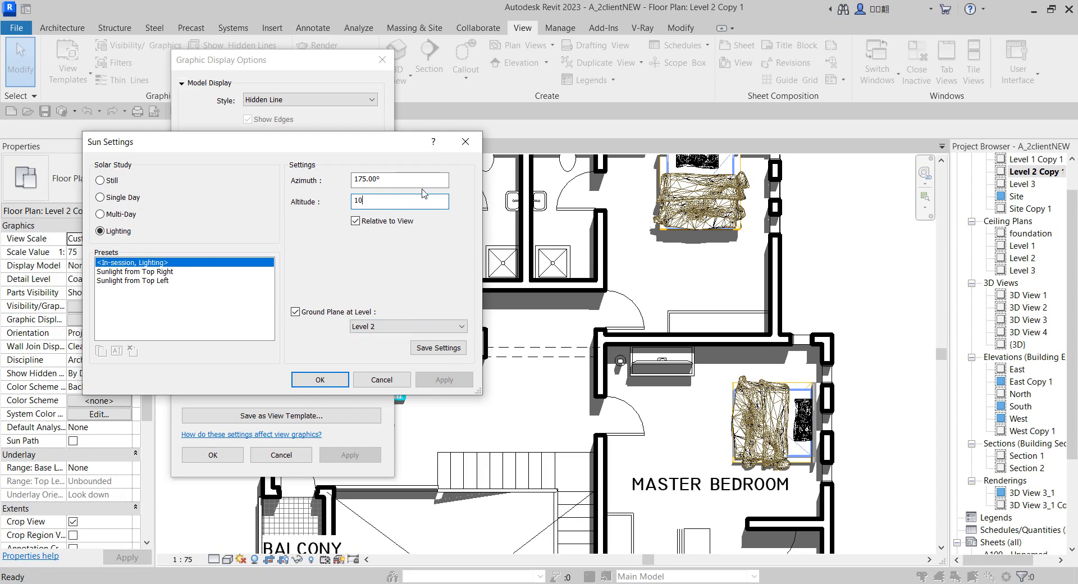
click(444, 380)
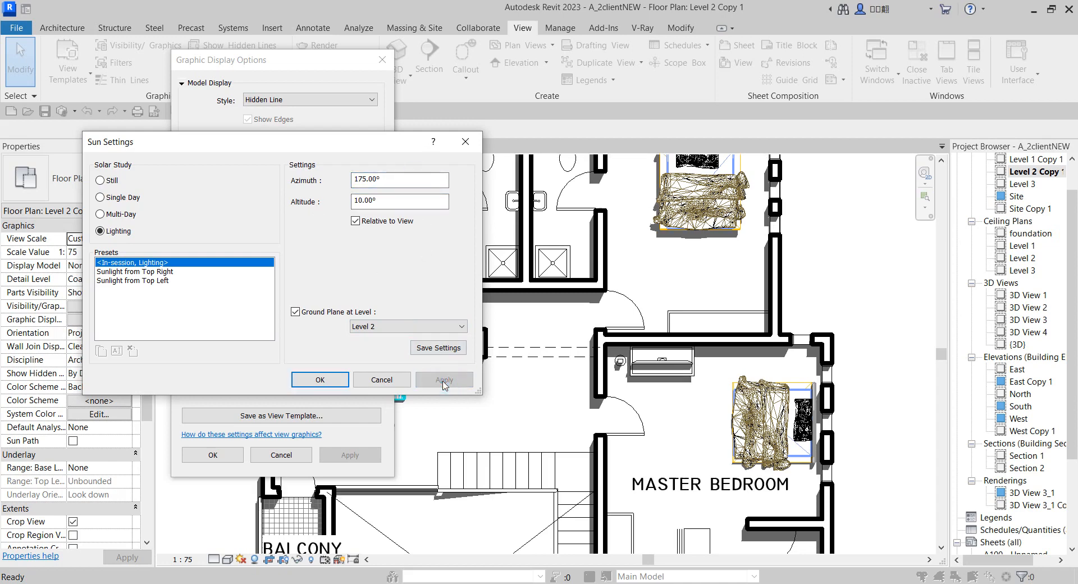
mouse_move(564, 301)
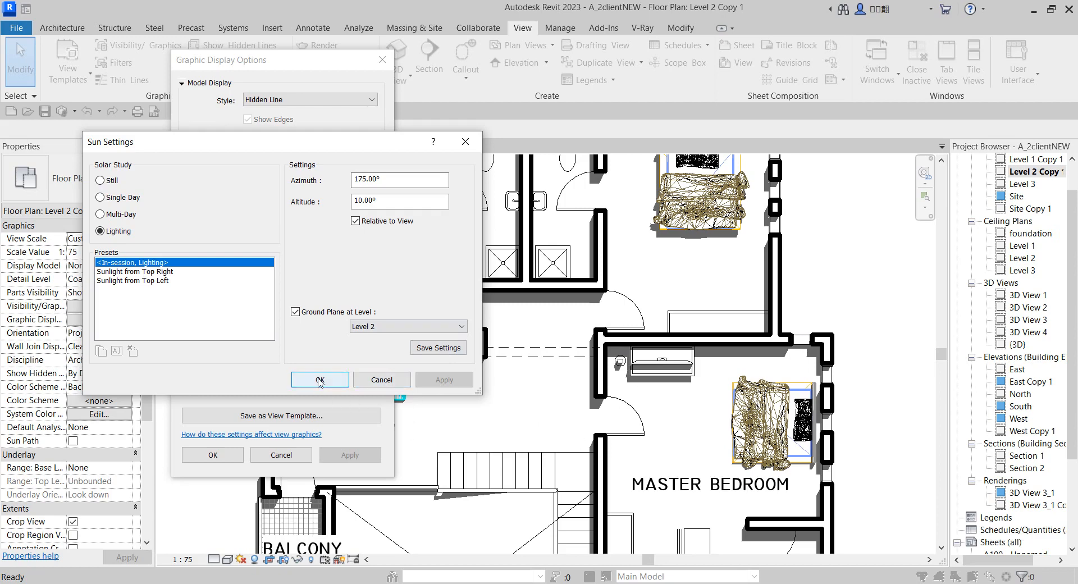
Accept the sun settings and switch to the shadowed Level 1 Copy 1 floor plan.
click(319, 379)
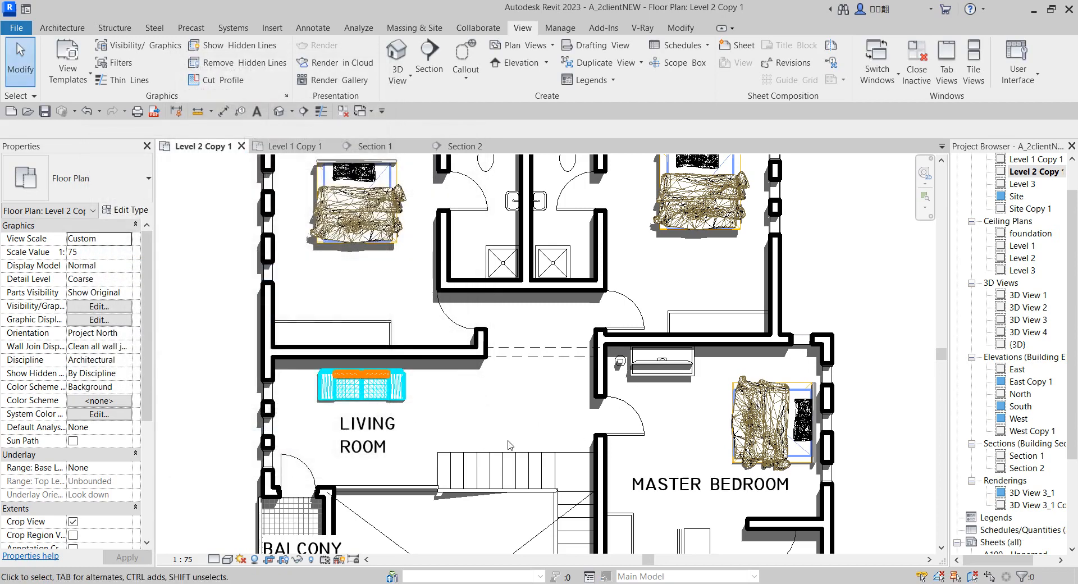
scroll(down, 3)
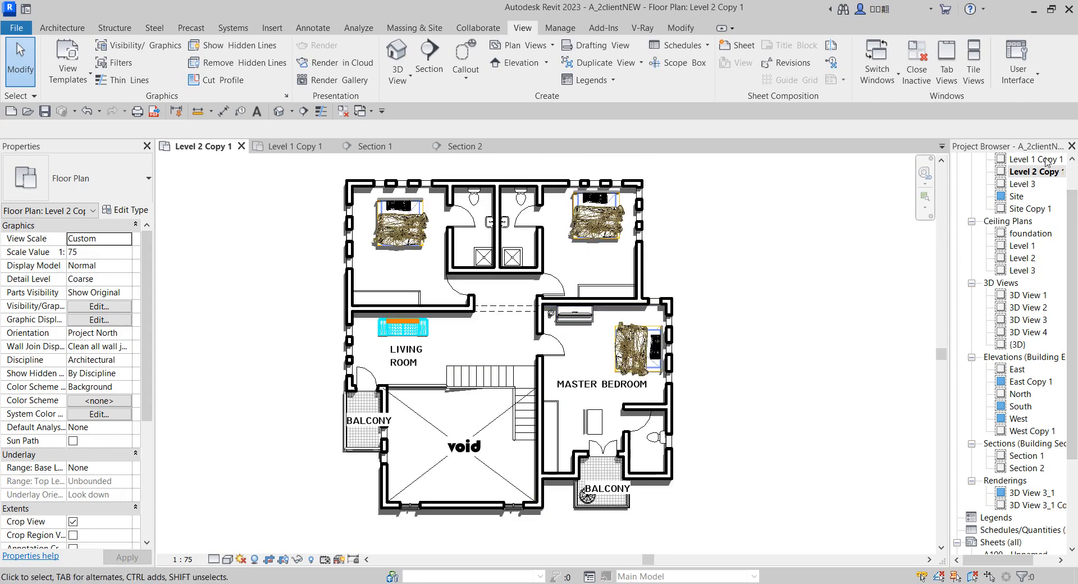
click(286, 146)
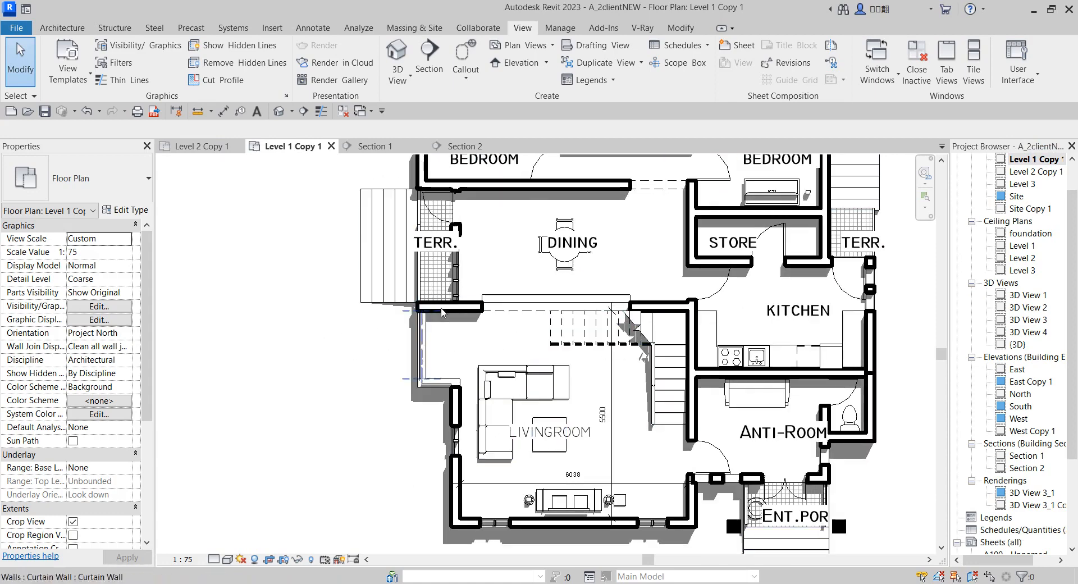
scroll(down, 3)
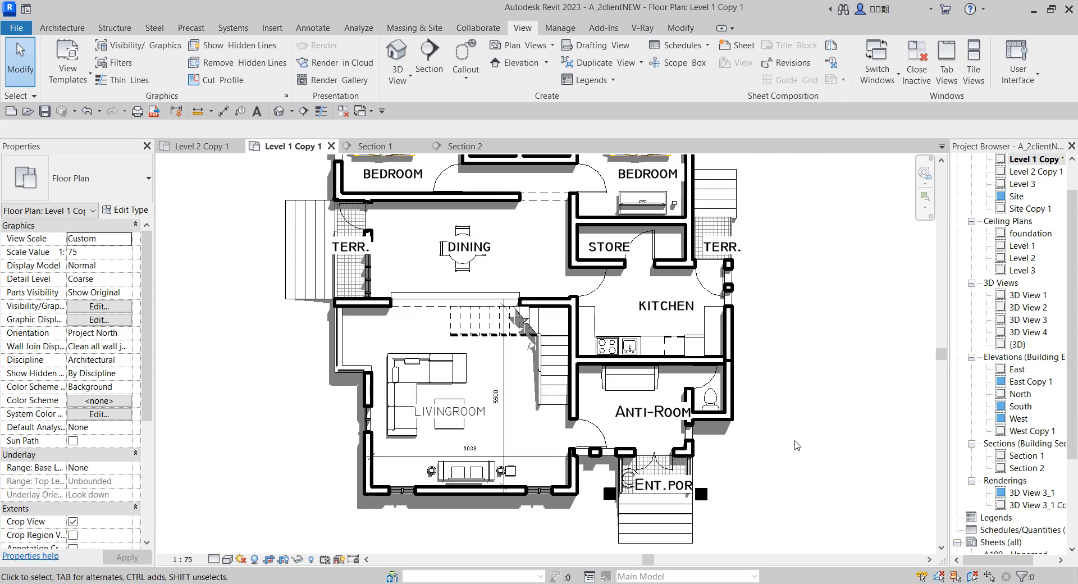
Select the Section 1 view in the Project Browser.
click(1026, 454)
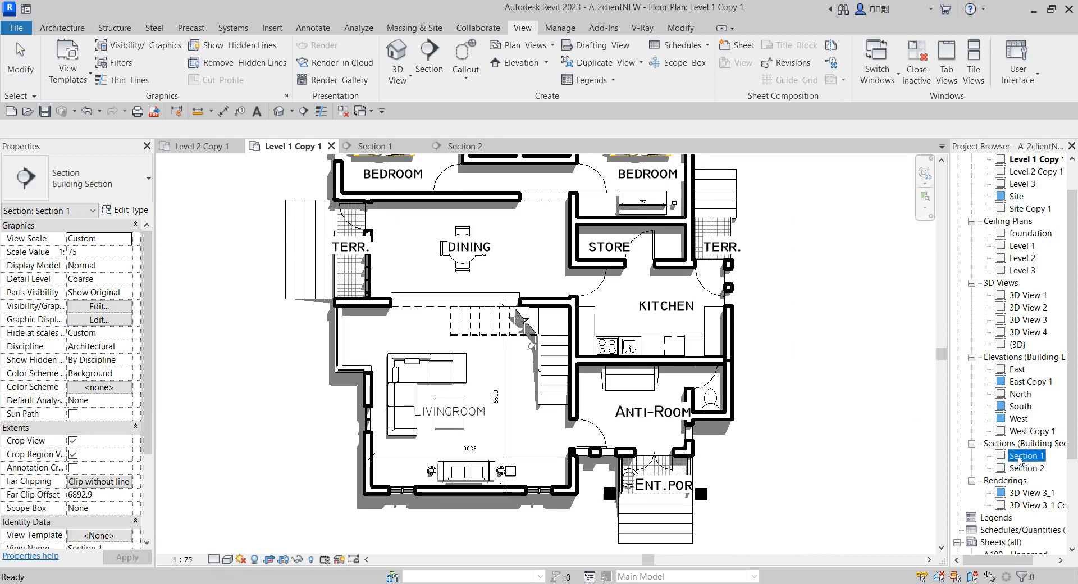
click(1024, 467)
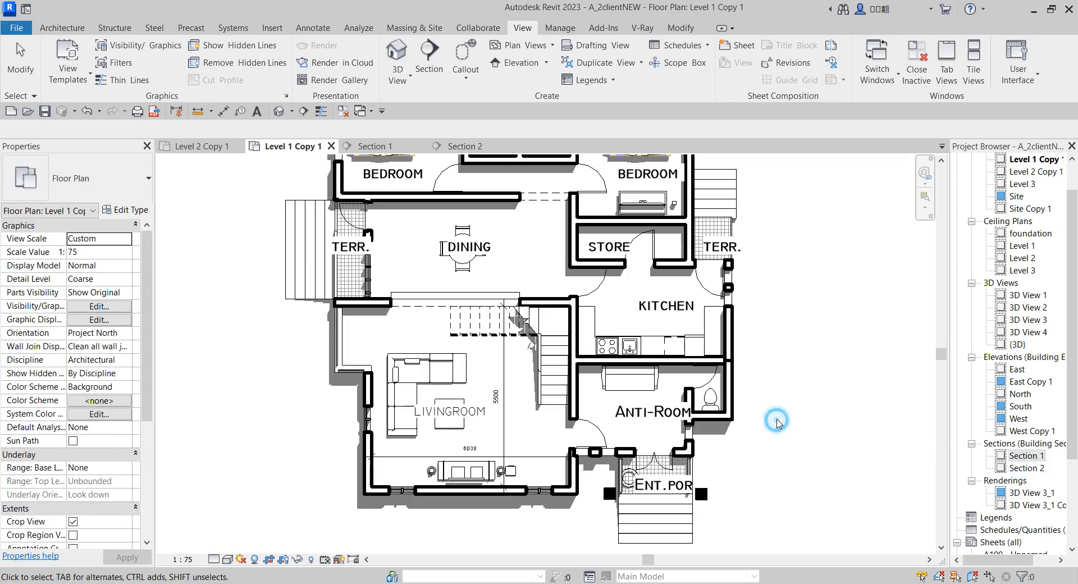
Open Section 1 and zoom to fit its shadowed building section.
double_click(1024, 455)
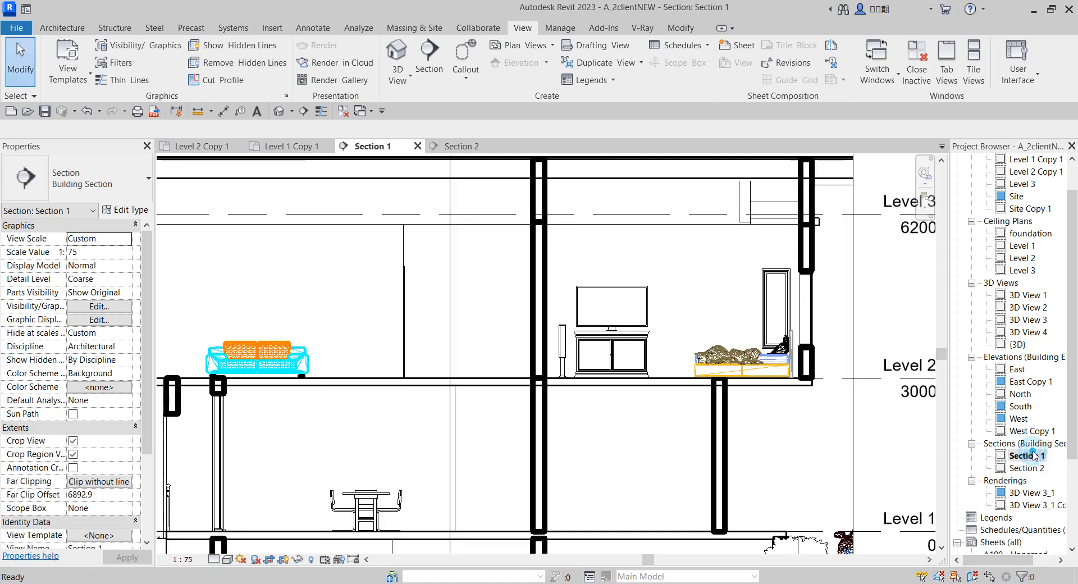
click(256, 558)
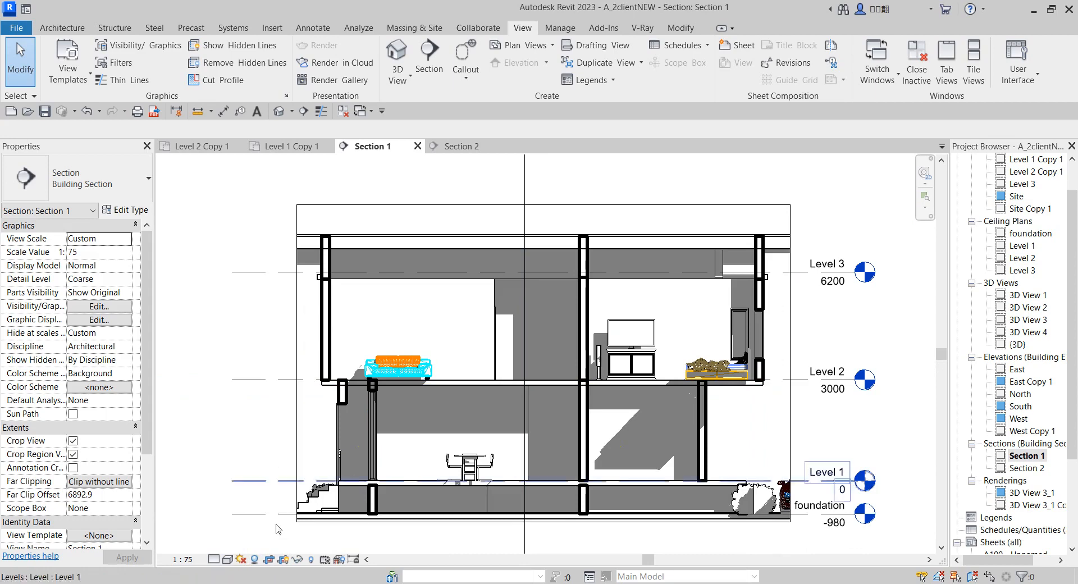
click(234, 558)
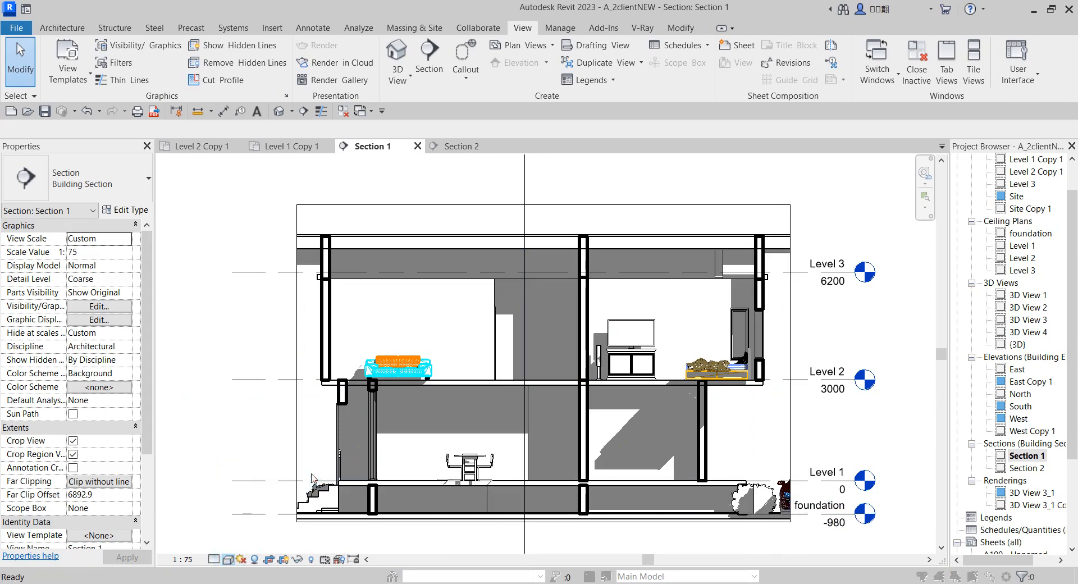
Through Graphic Display Options > Lighting, set Section 1's sun to azimuth 165° and altitude 15°.
click(100, 319)
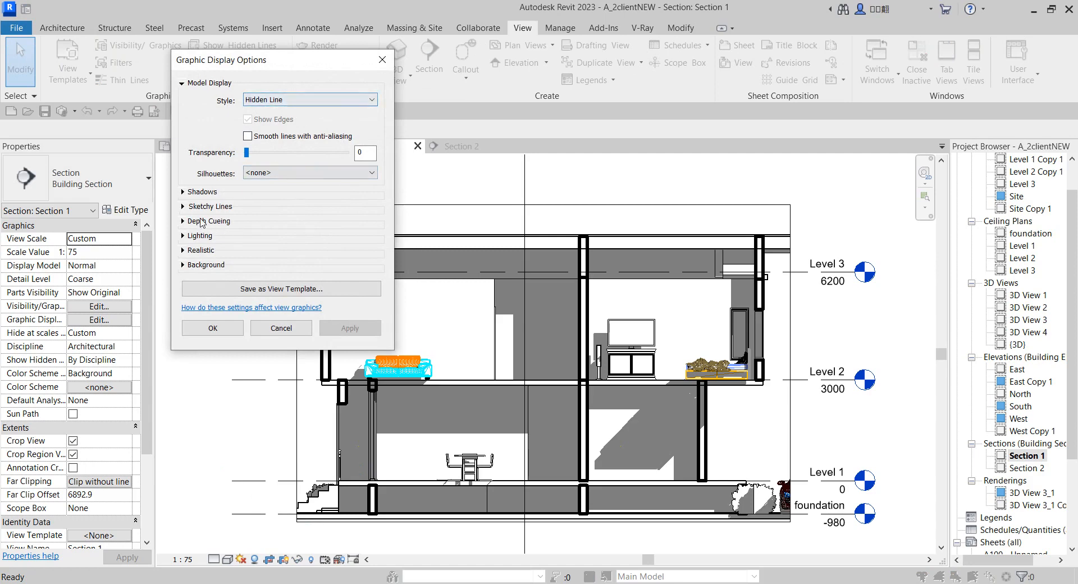
click(200, 235)
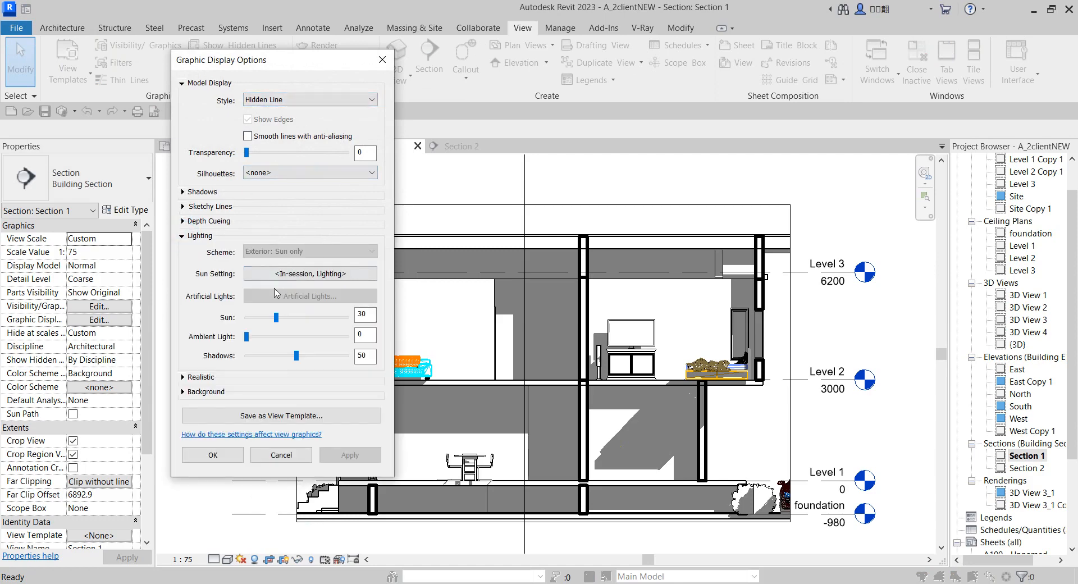
click(310, 273)
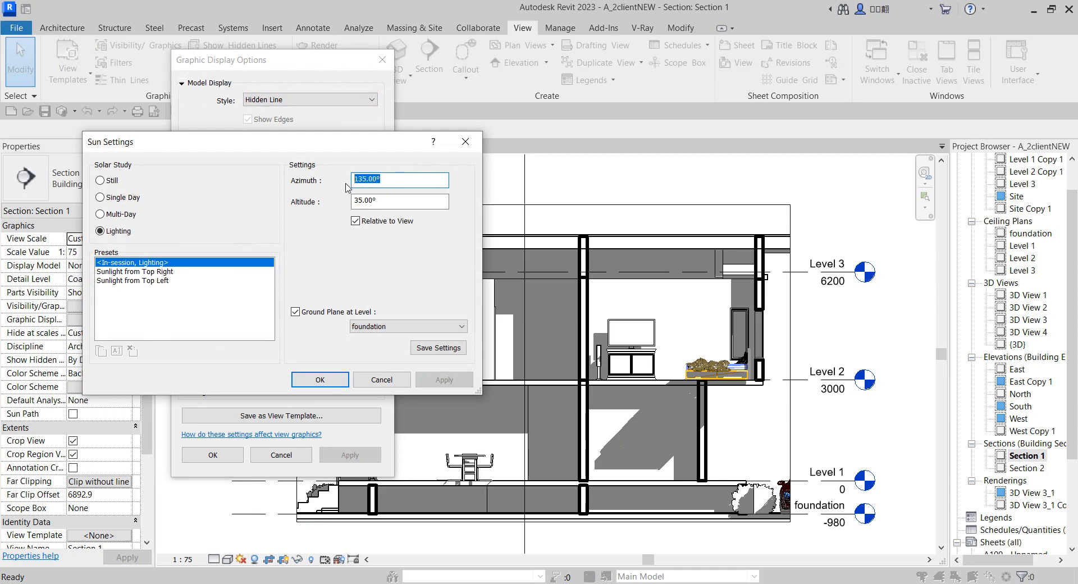
text(165)
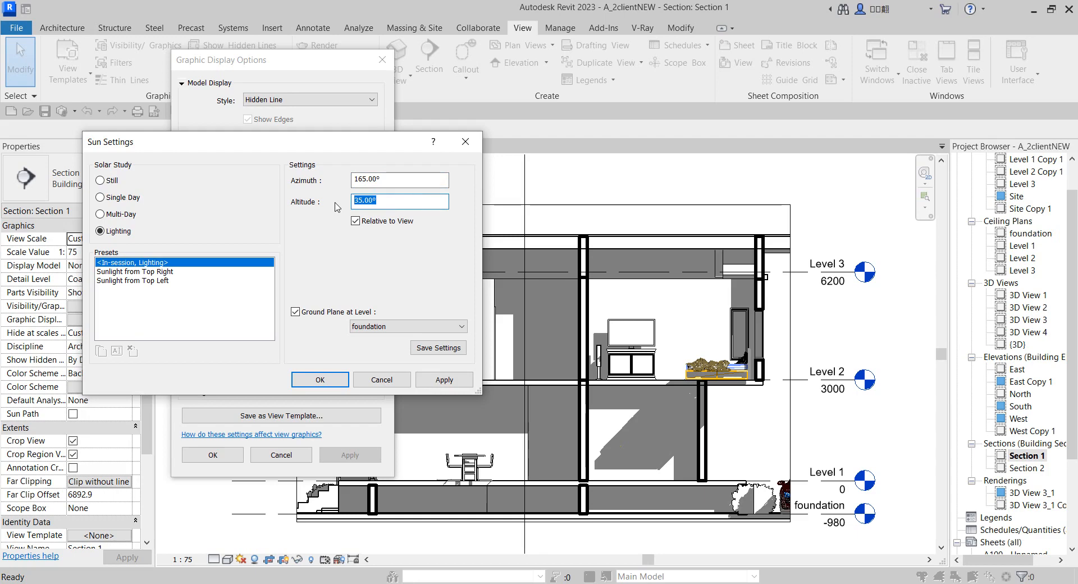
text(15)
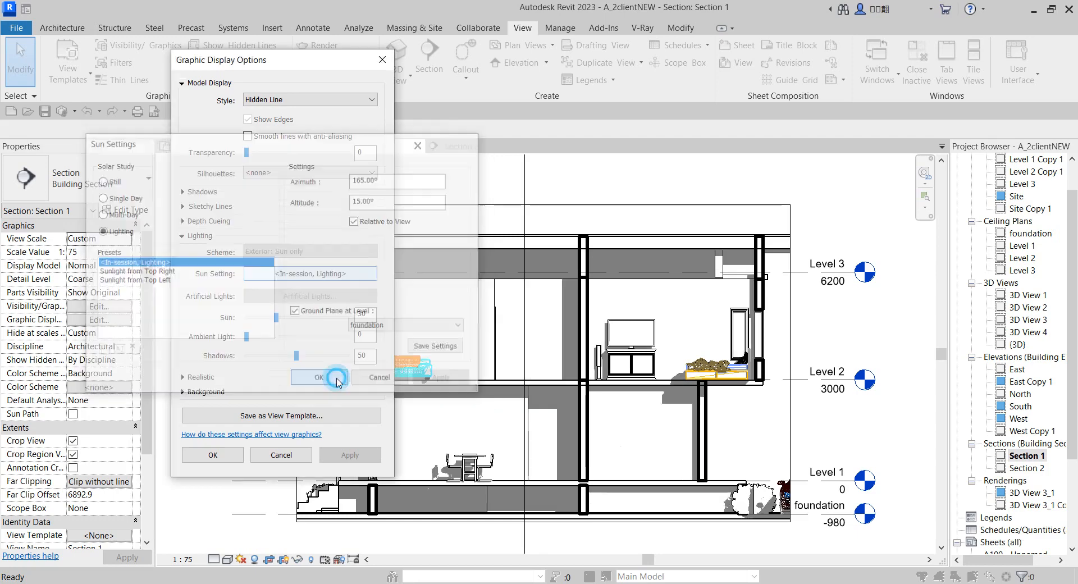
click(318, 377)
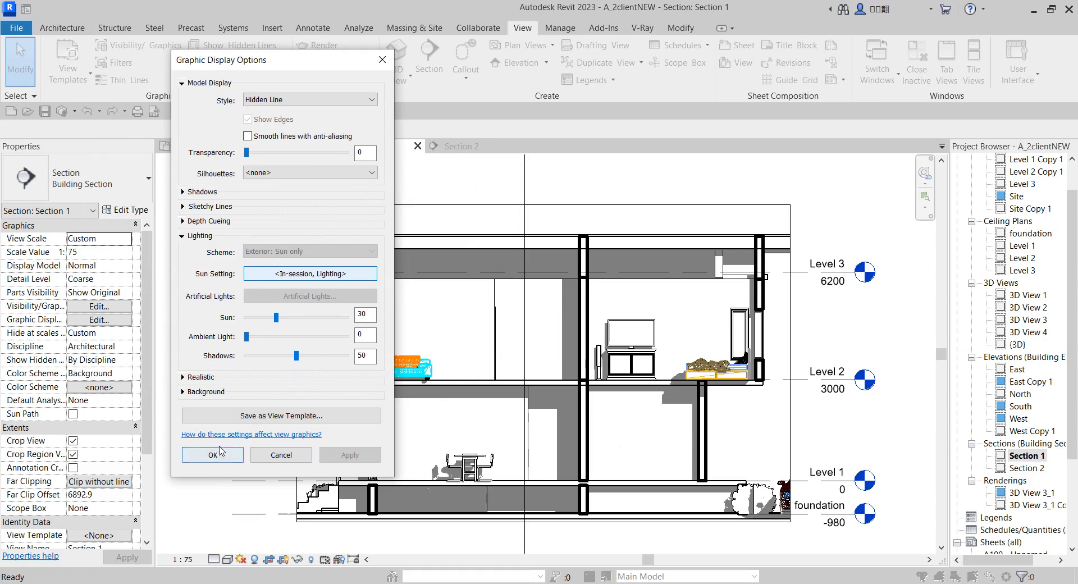
Confirm the graphic display changes so Section 1 shows the lower-sun shadows.
click(212, 455)
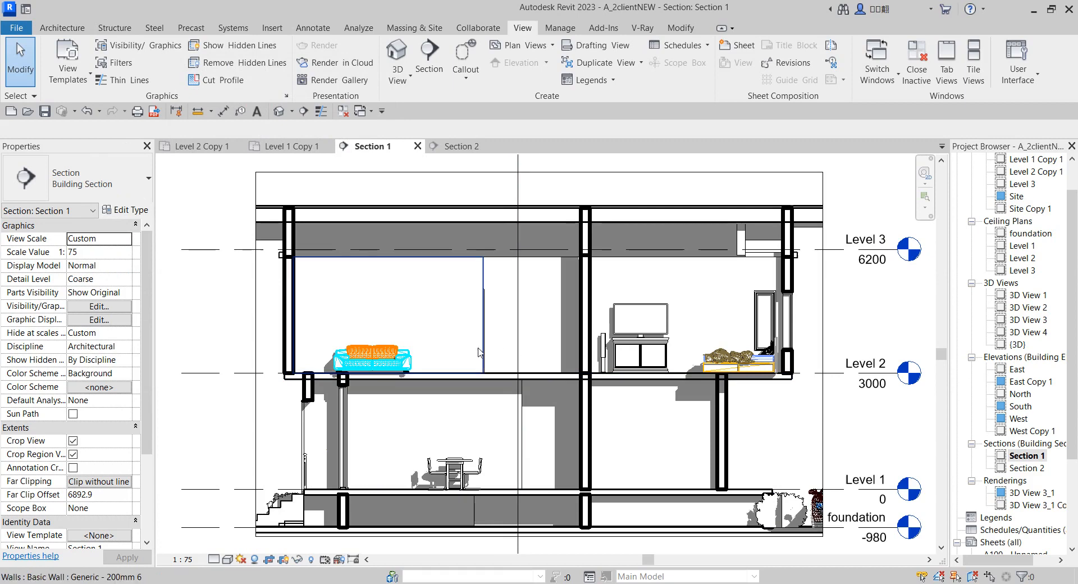
click(636, 337)
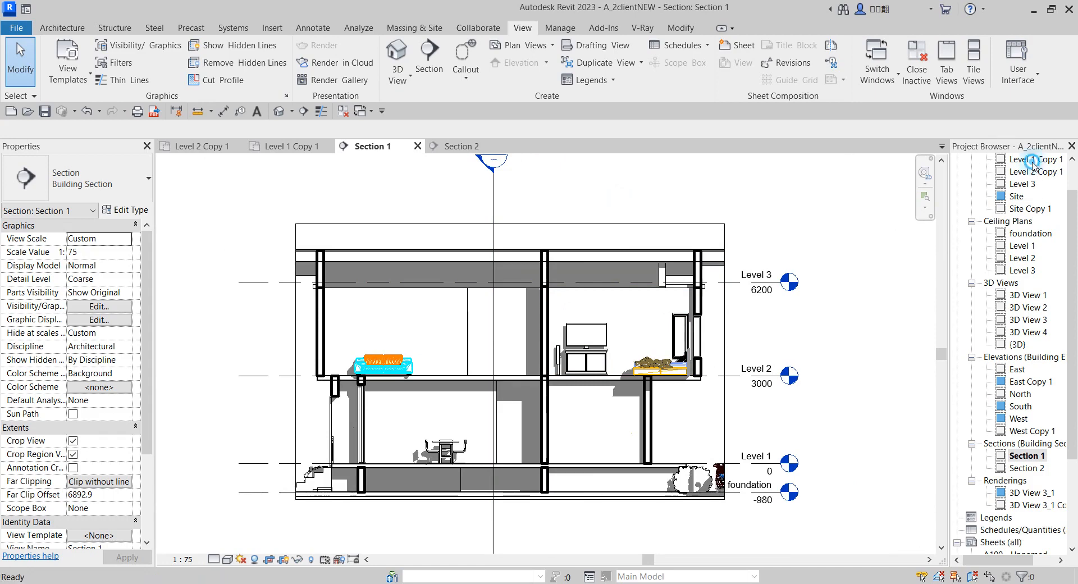
Return to the Level 1 Copy 1 floor plan and clear the DINING label selection.
double_click(1039, 159)
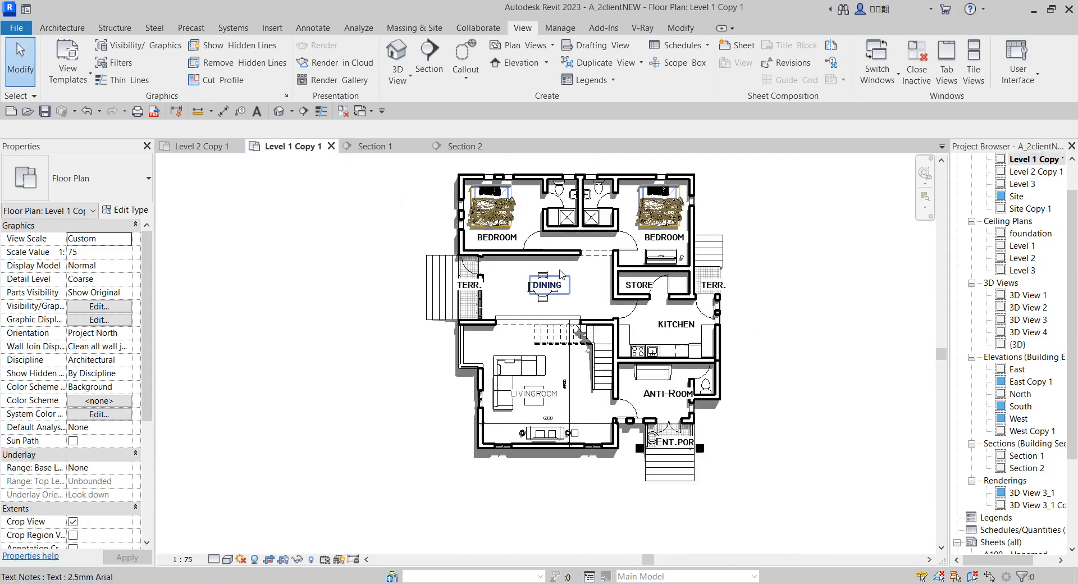
click(350, 282)
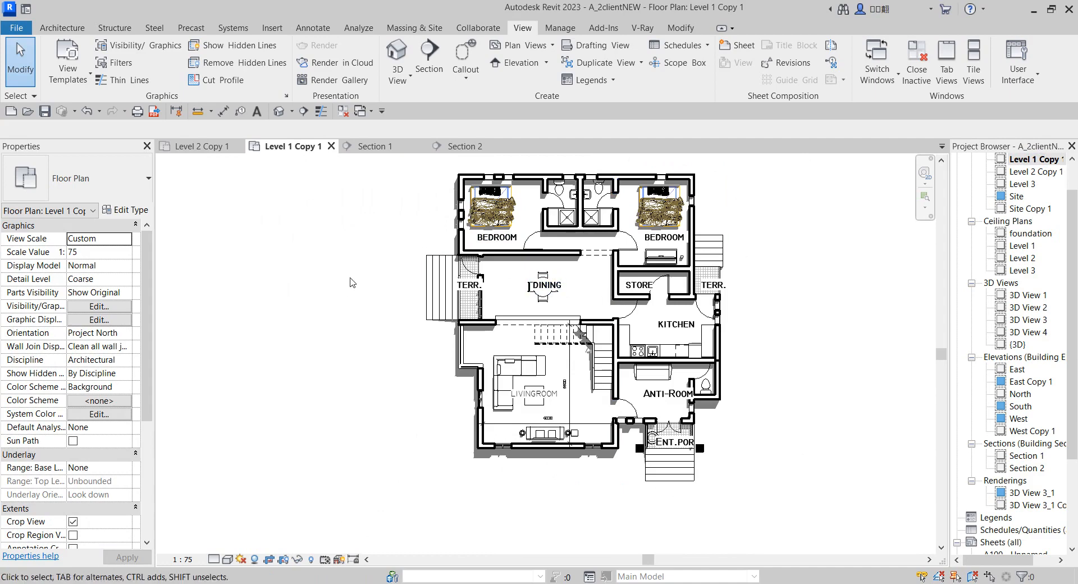
mouse_move(586, 283)
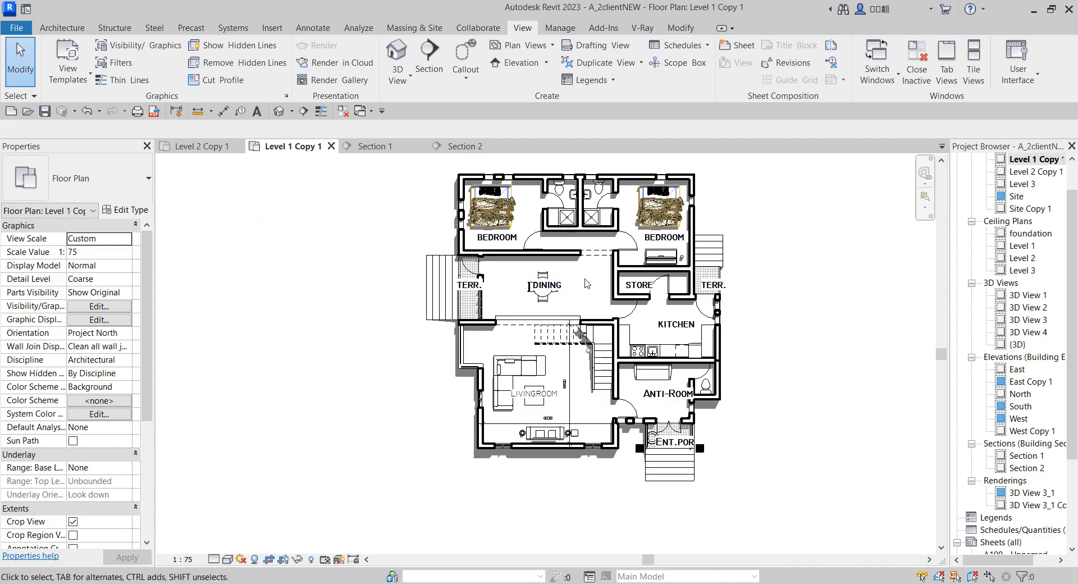
click(622, 242)
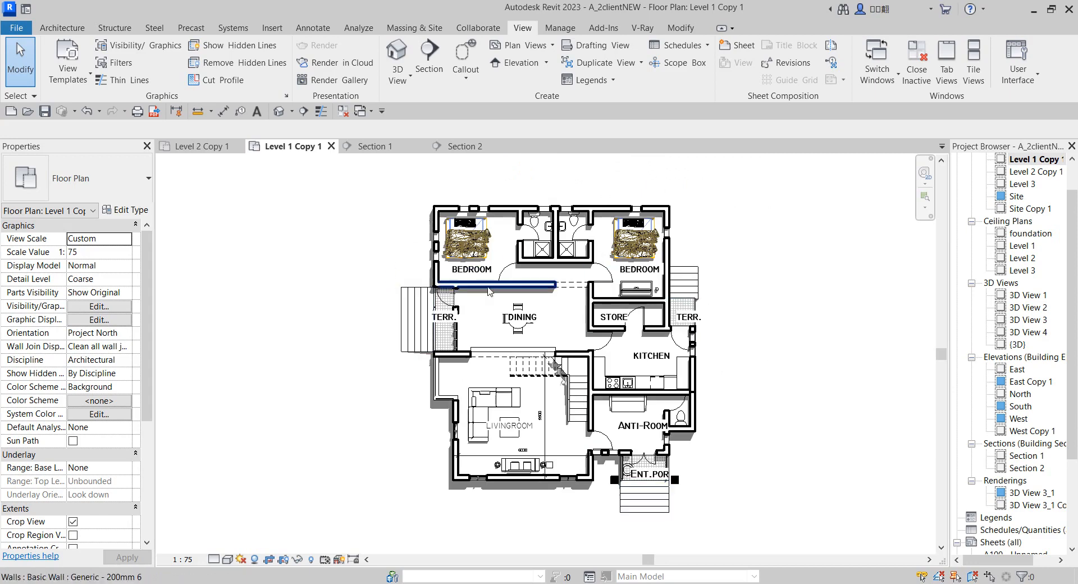
click(216, 381)
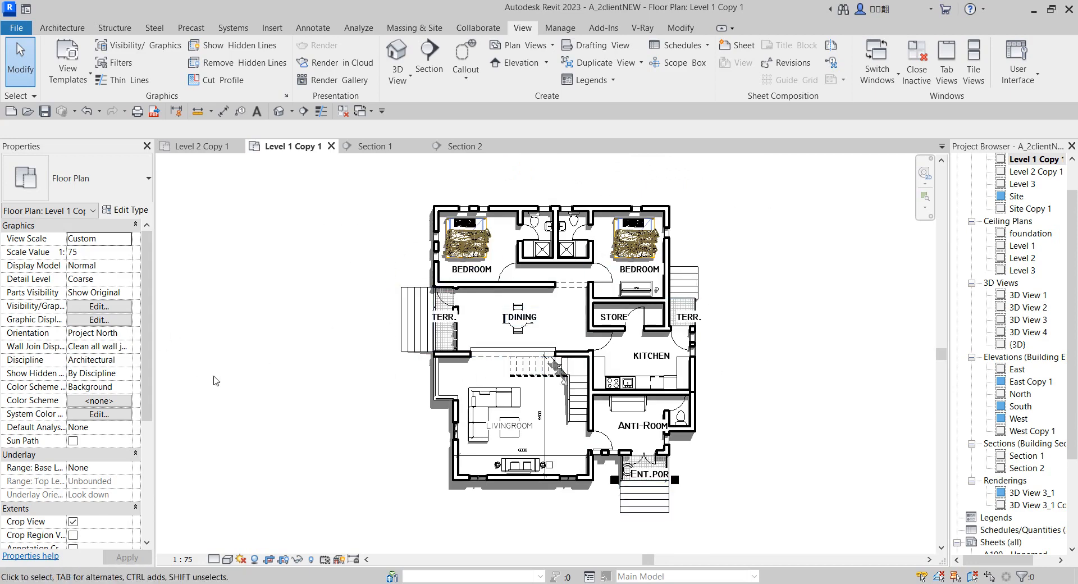